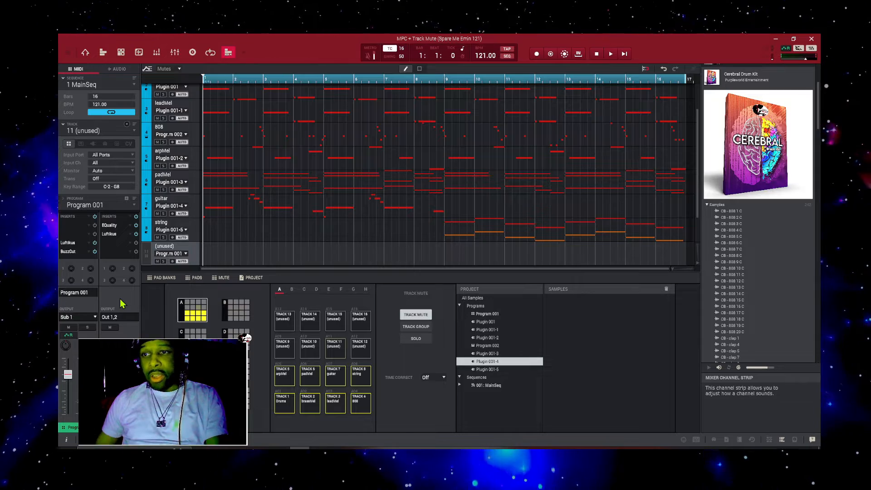
pyautogui.moveTo(767, 42)
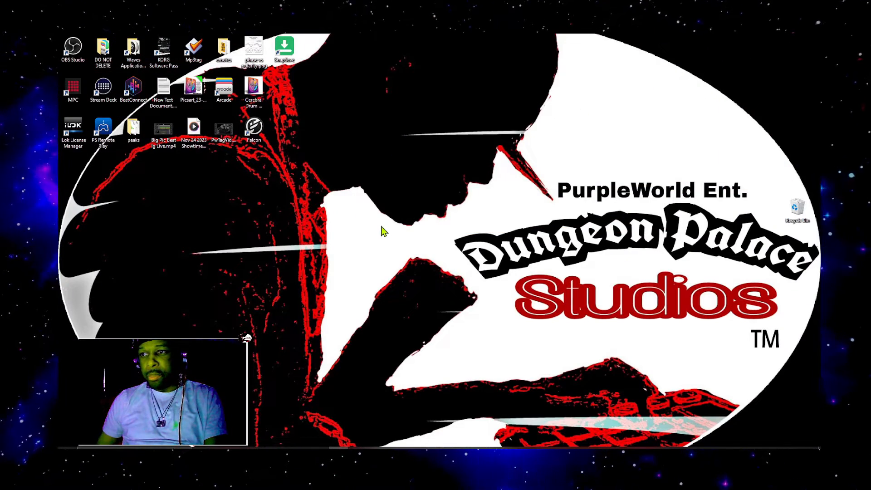
# Step: Make an Example Beats folder on the desktop and add a 2023 subfolder inside it
pyautogui.rightClick(383, 231)
pyautogui.write('Example Beats')
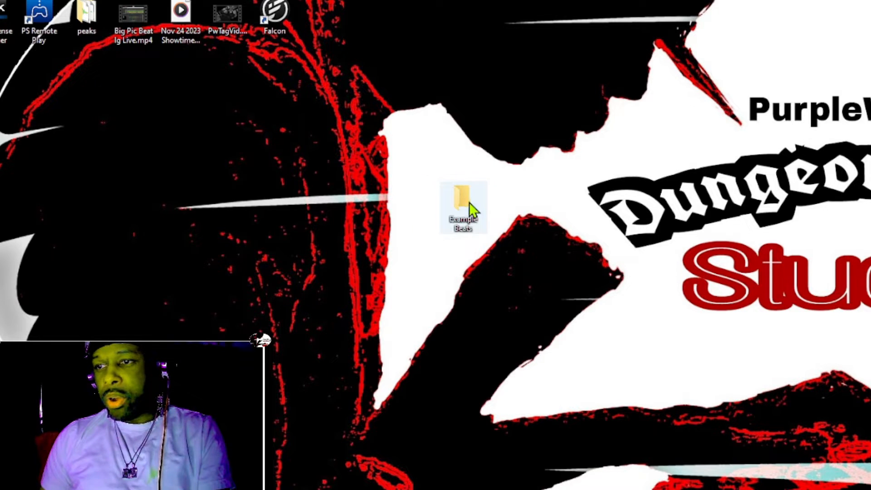
pyautogui.doubleClick(463, 202)
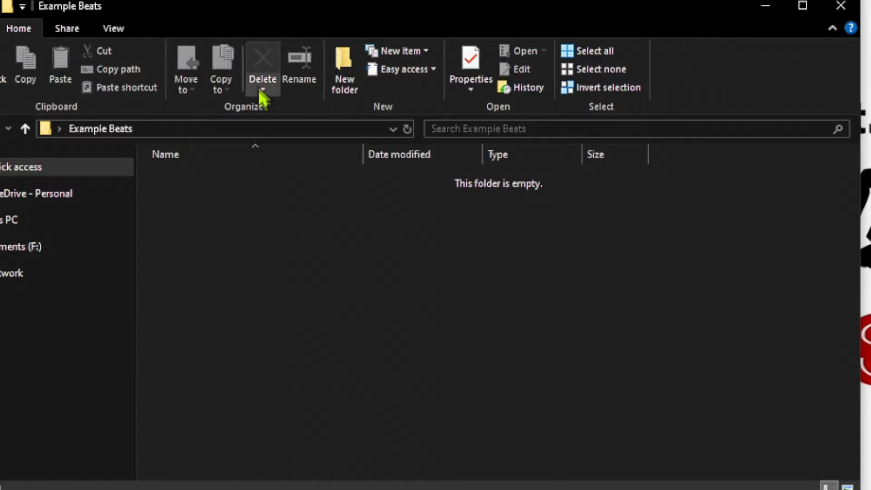
pyautogui.click(344, 66)
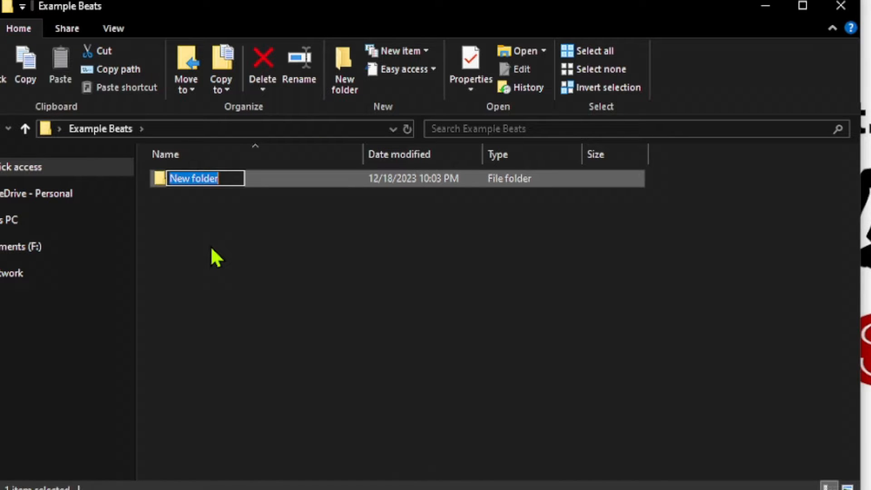
pyautogui.write('2023')
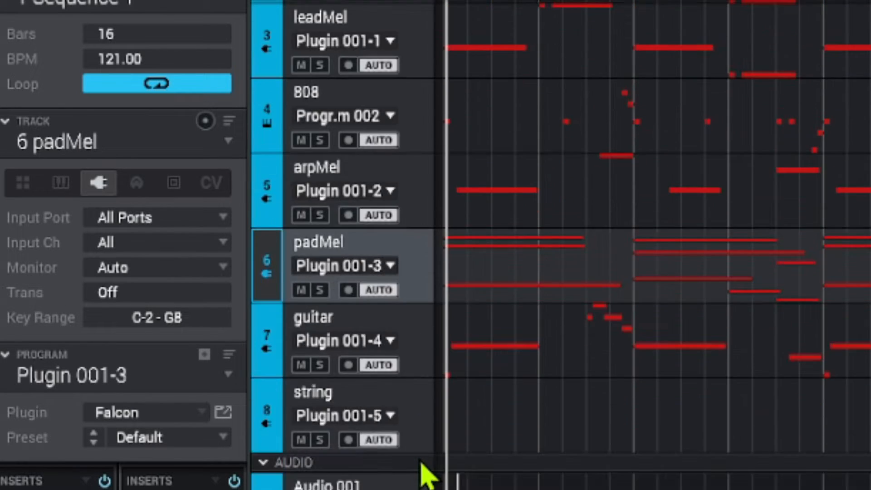
pyautogui.scroll(3)
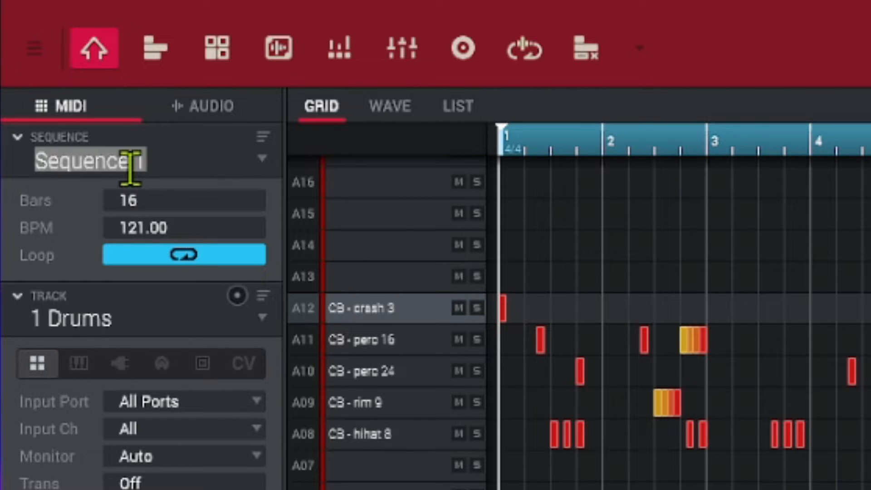
# Step: Rename Sequence 1 to MainSeq and copy it into Sequence 2 named ExpSeq
pyautogui.write('MainSeq')
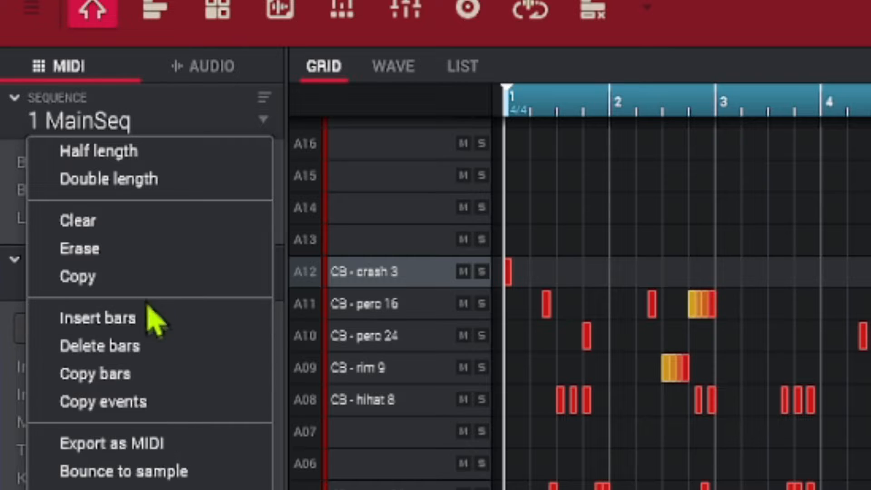
pyautogui.click(77, 276)
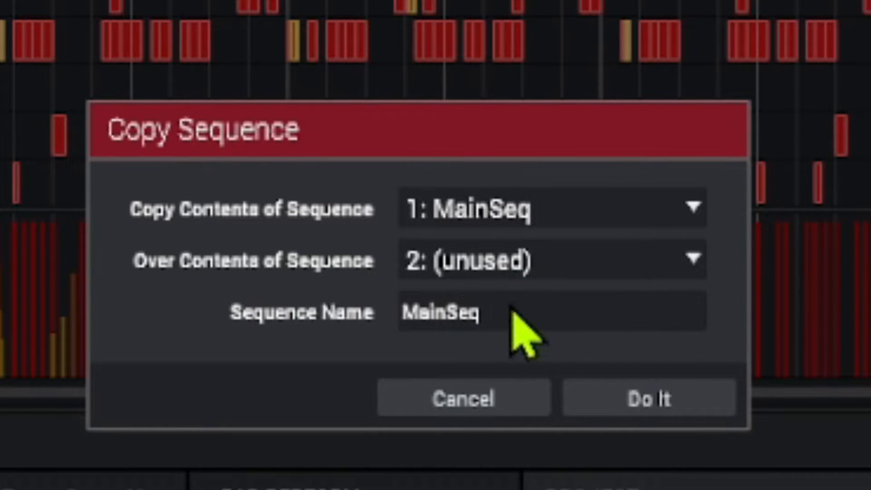
pyautogui.write('Ex')
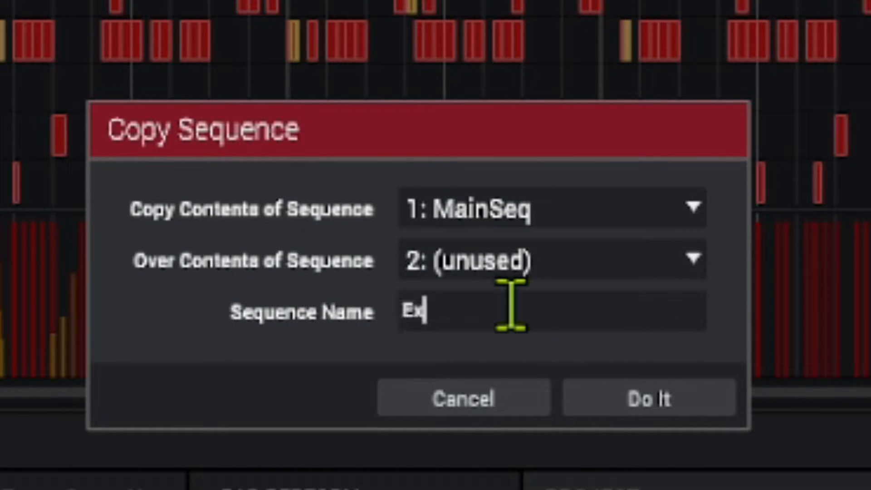
pyautogui.write('pSeq')
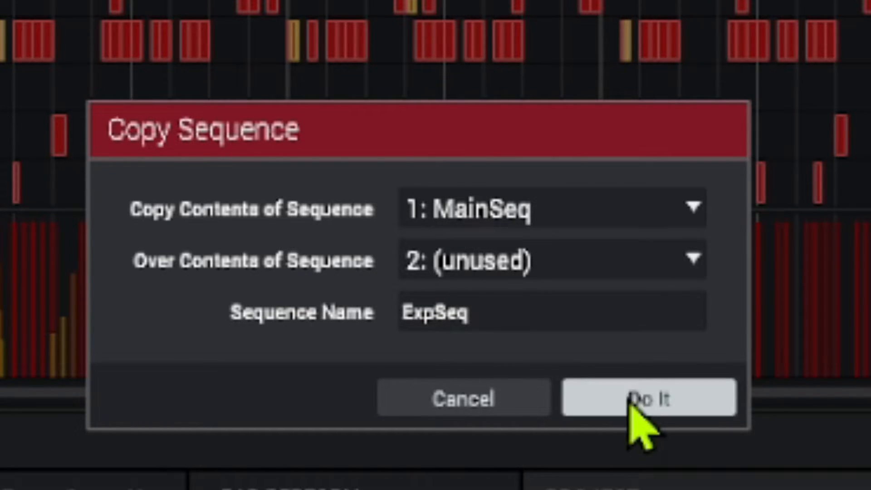
pyautogui.click(648, 398)
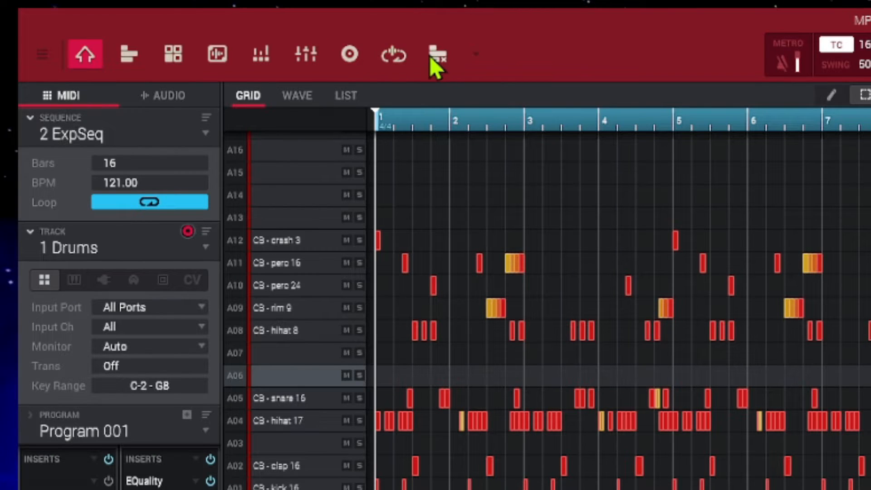
# Step: Mute the Drums track in ExpSeq's Track Mute view
pyautogui.click(436, 54)
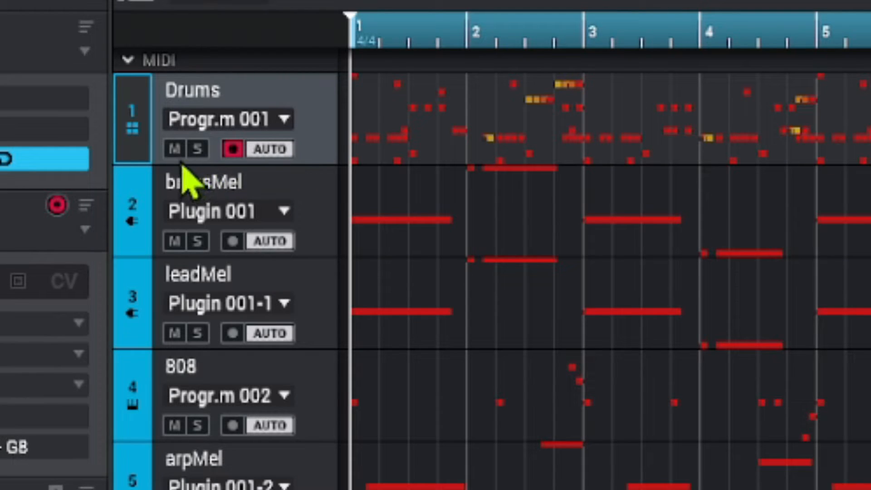
pyautogui.click(174, 148)
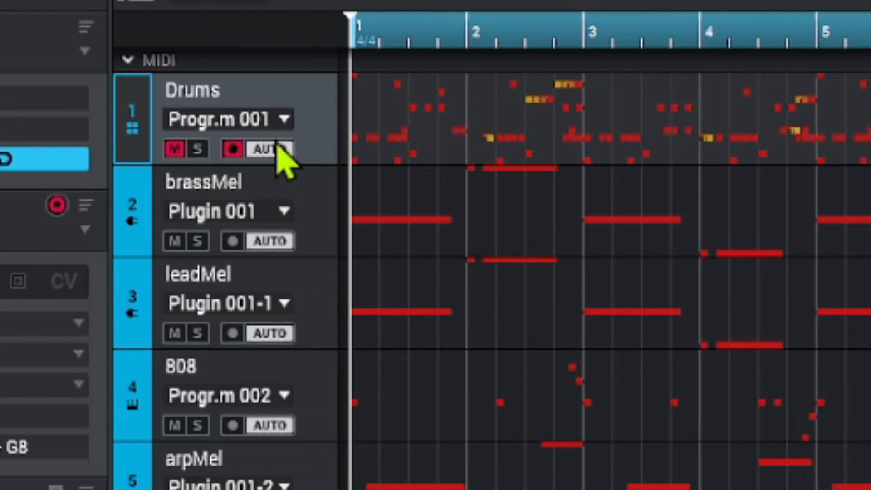
pyautogui.moveTo(317, 239)
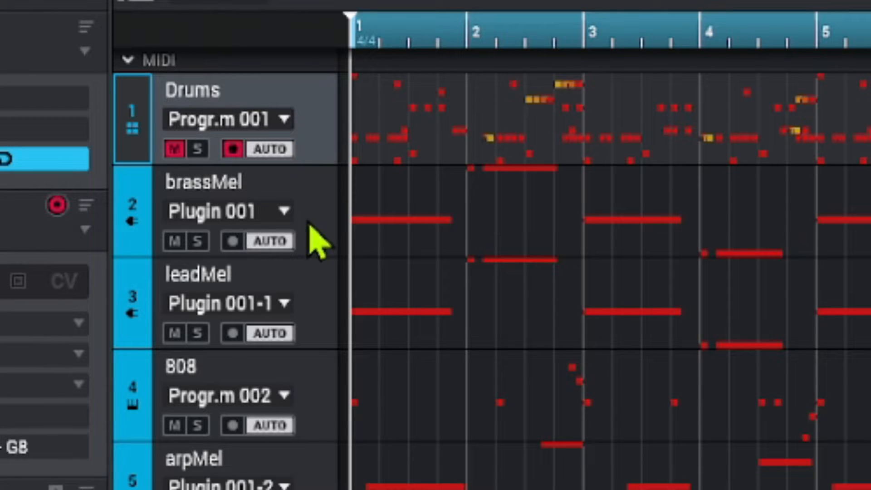
pyautogui.scroll(-3)
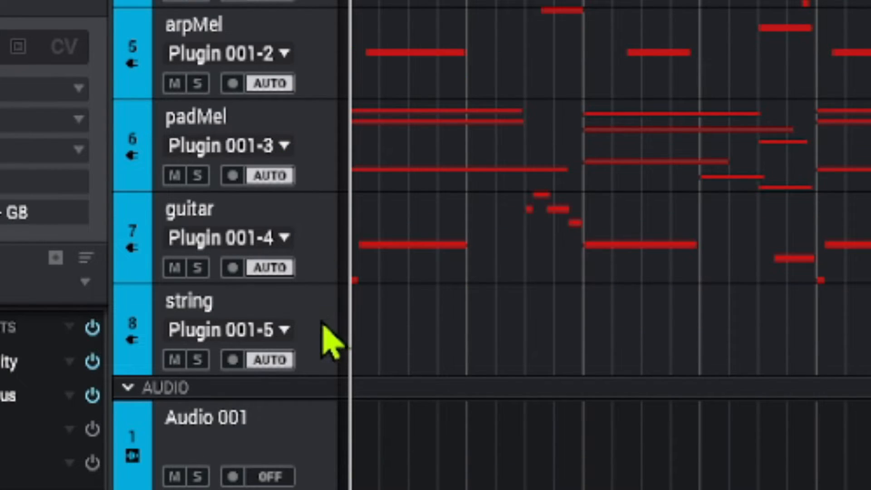
pyautogui.click(232, 359)
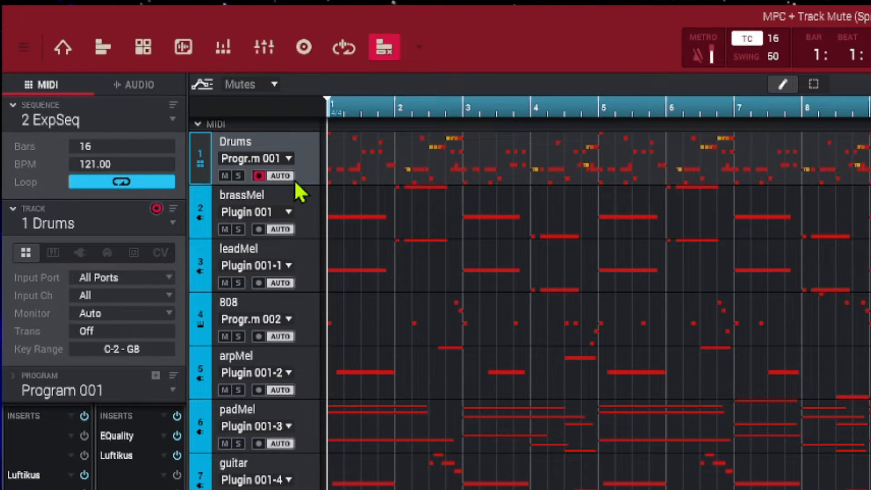
pyautogui.moveTo(309, 172)
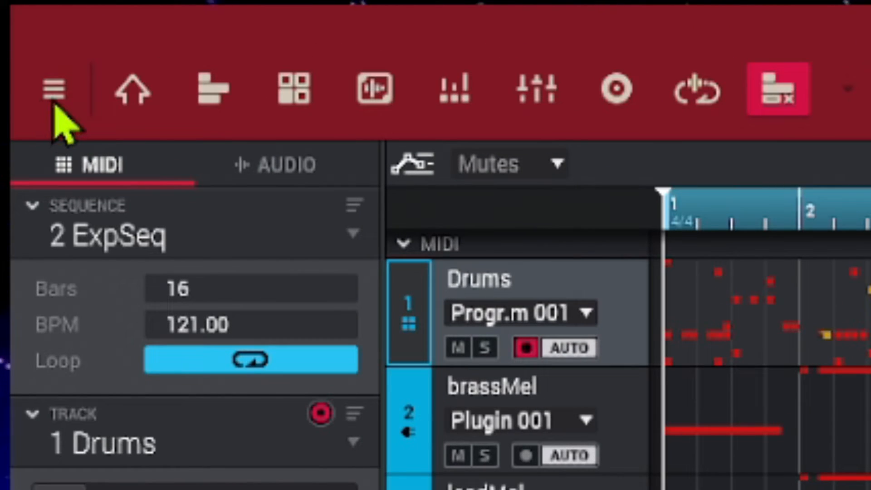
# Step: Explode the Drums track into separate kick, clap, hihat, snare and percussion tracks
pyautogui.click(54, 89)
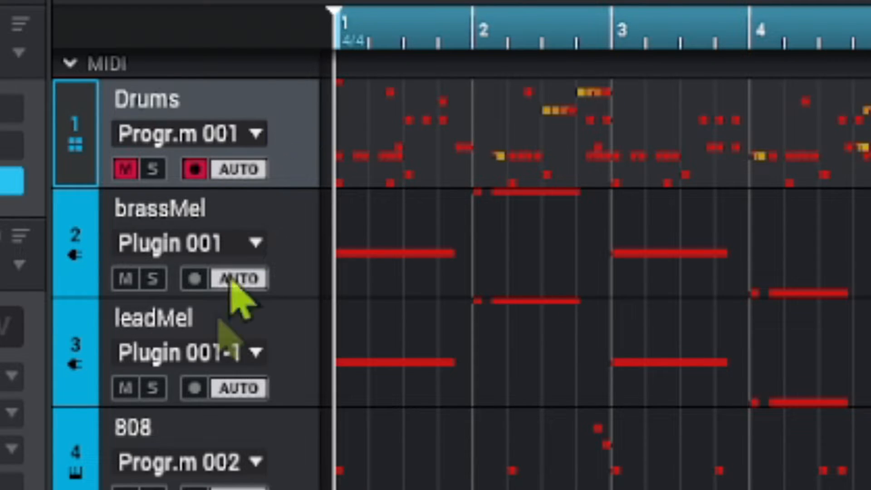
pyautogui.scroll(-3)
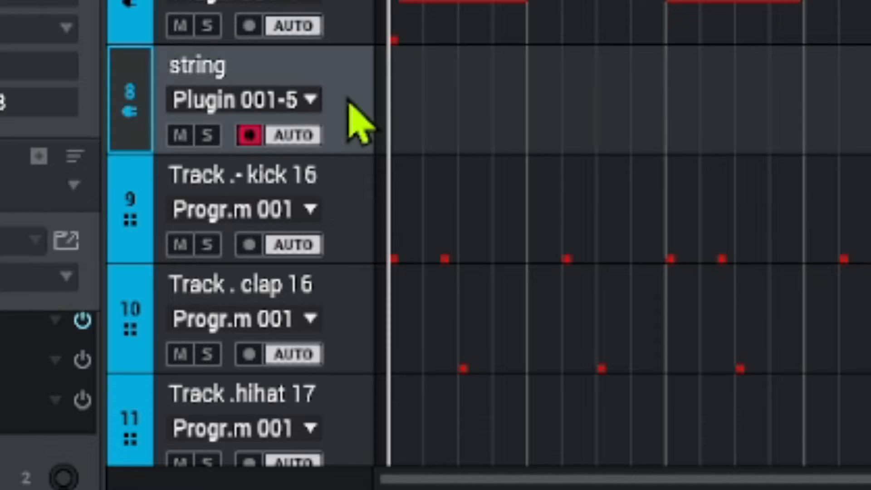
pyautogui.moveTo(314, 211)
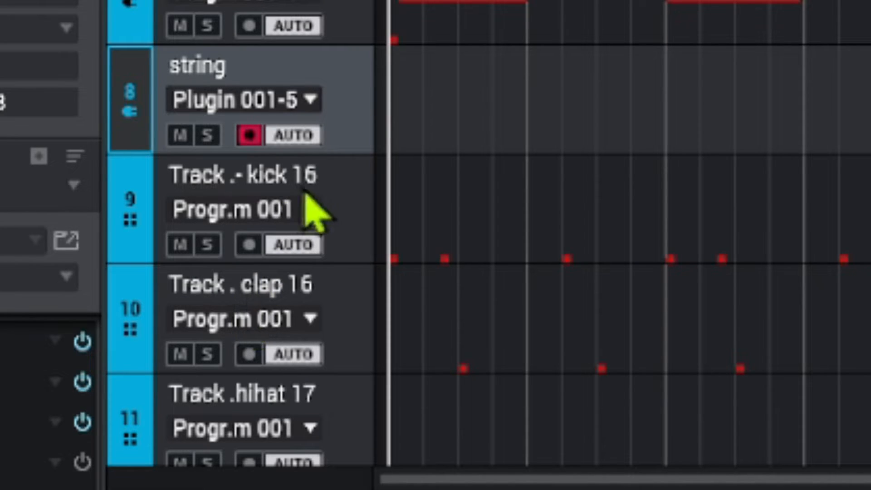
pyautogui.scroll(-3)
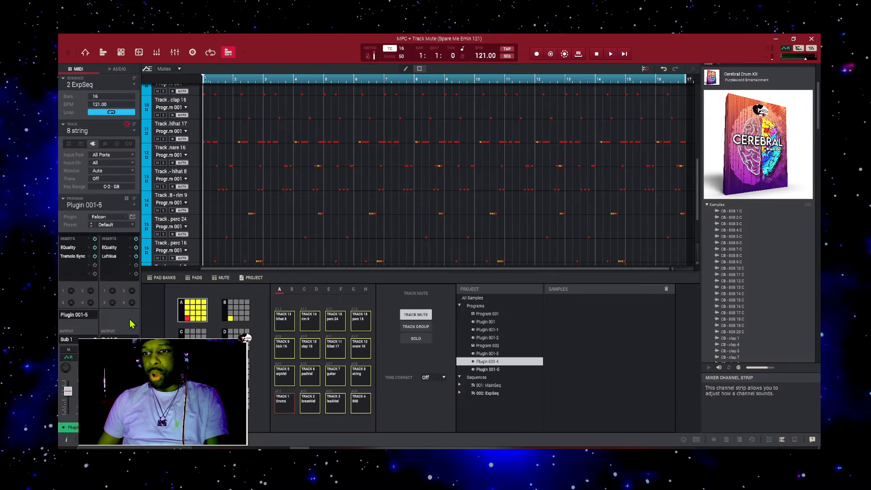
# Step: Save the project and set Audio Mixdown to bars 1–16, exploded tracks, WAV, 24-bit, 48 kHz
pyautogui.press('ctrl+s')
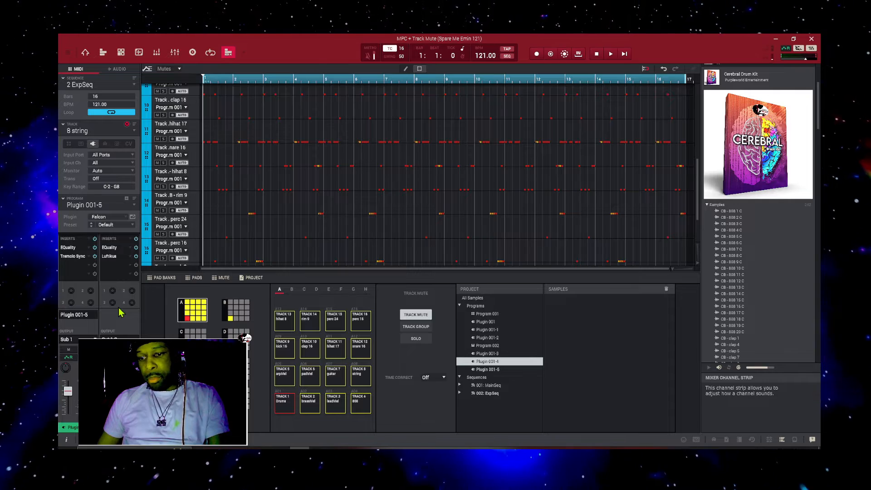
pyautogui.press('ctrl+shift+e')
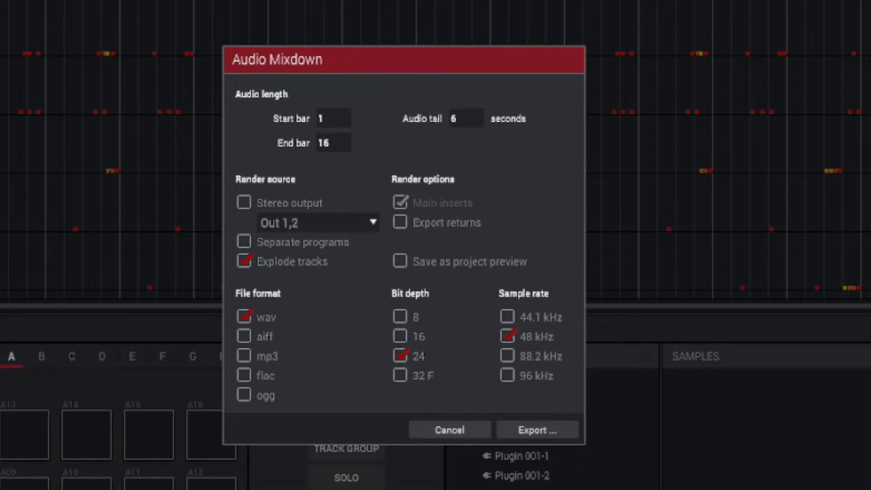
pyautogui.moveTo(321, 203)
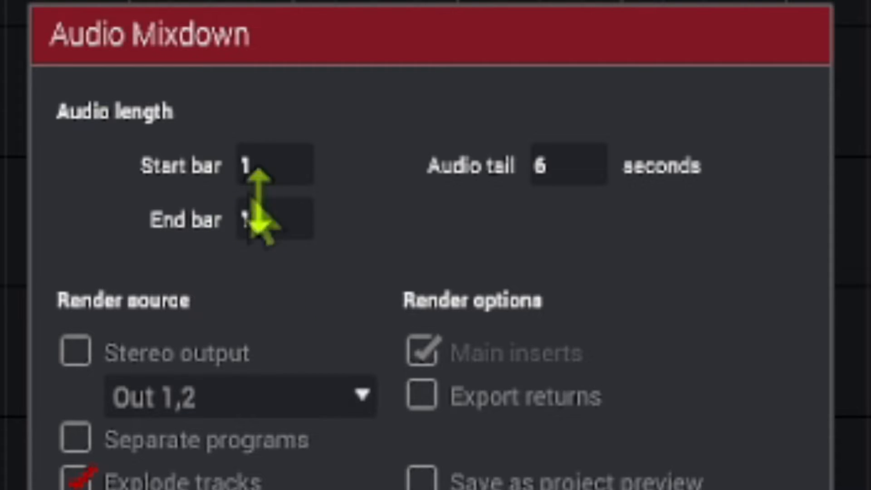
pyautogui.scroll(-3)
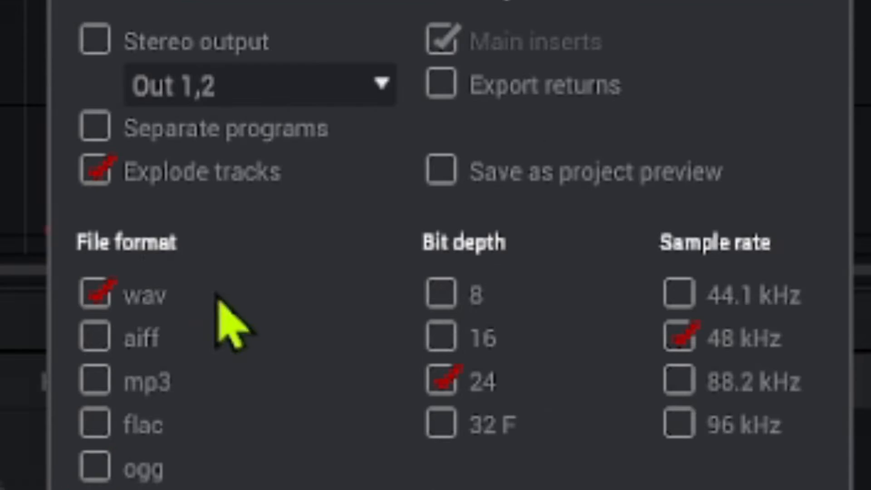
pyautogui.moveTo(161, 239)
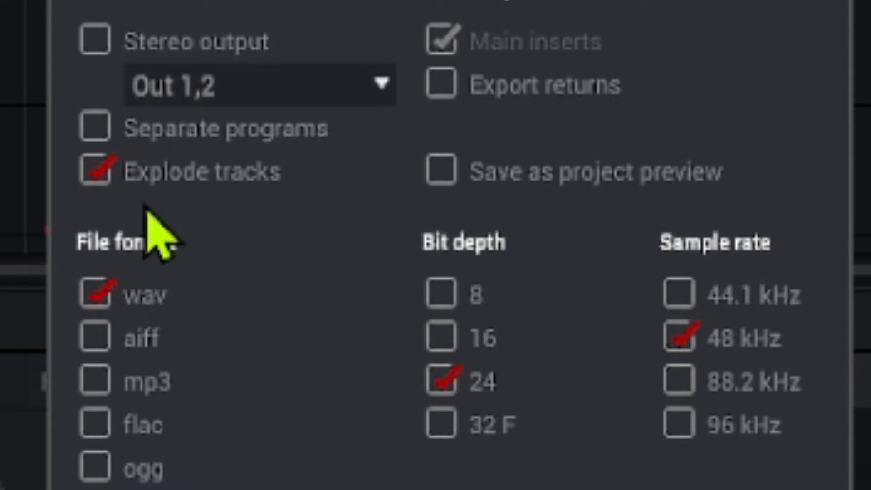
pyautogui.moveTo(172, 194)
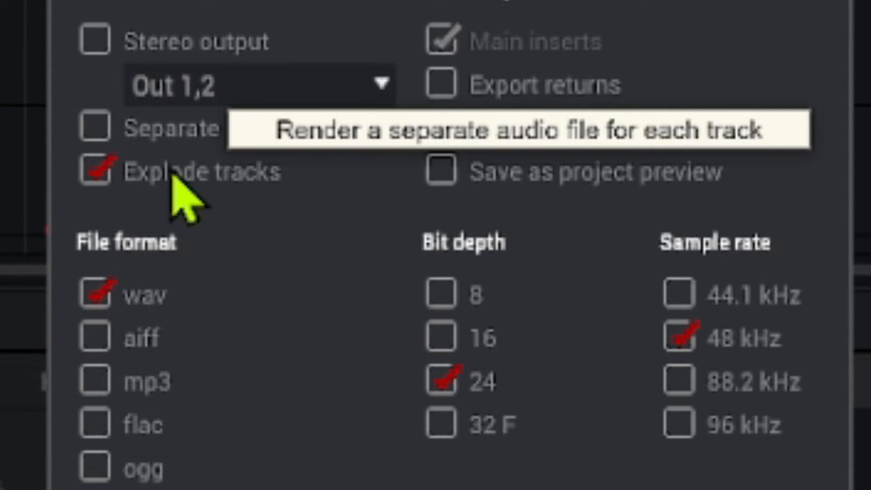
pyautogui.moveTo(167, 328)
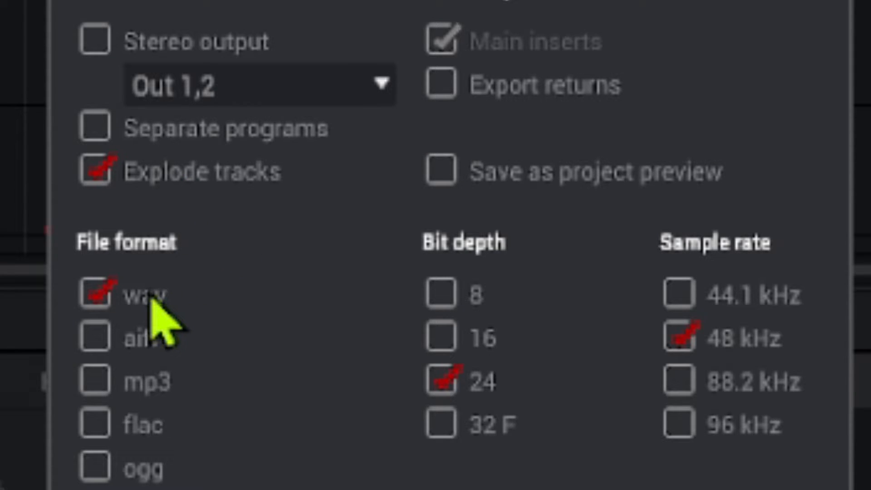
pyautogui.moveTo(466, 414)
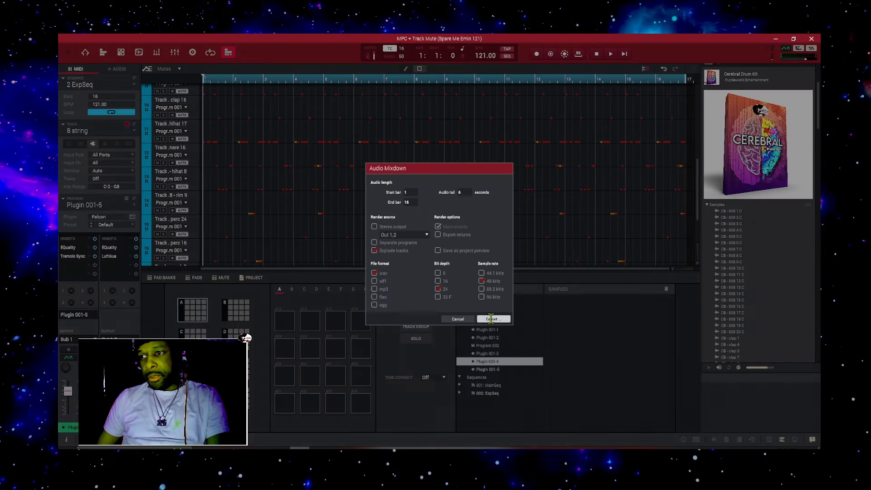
# Step: Accept the mixdown settings and browse to Desktop\Example Beats\2023 as the save location
pyautogui.click(490, 319)
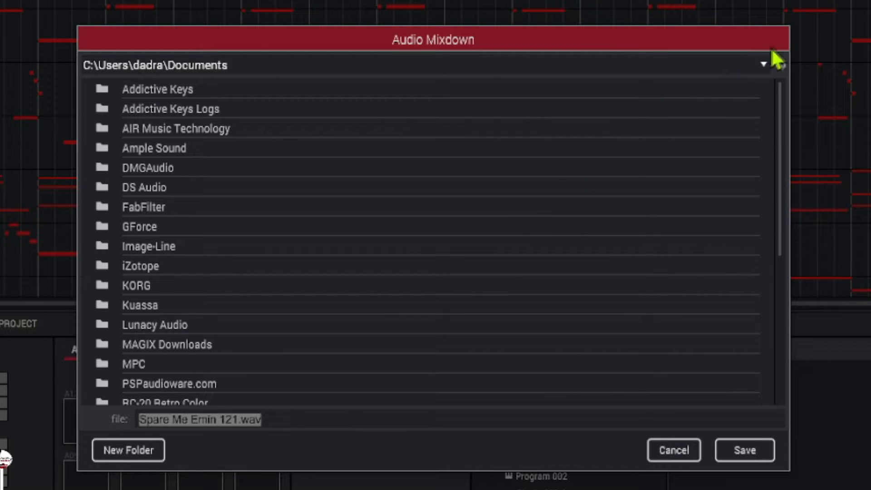
pyautogui.click(763, 65)
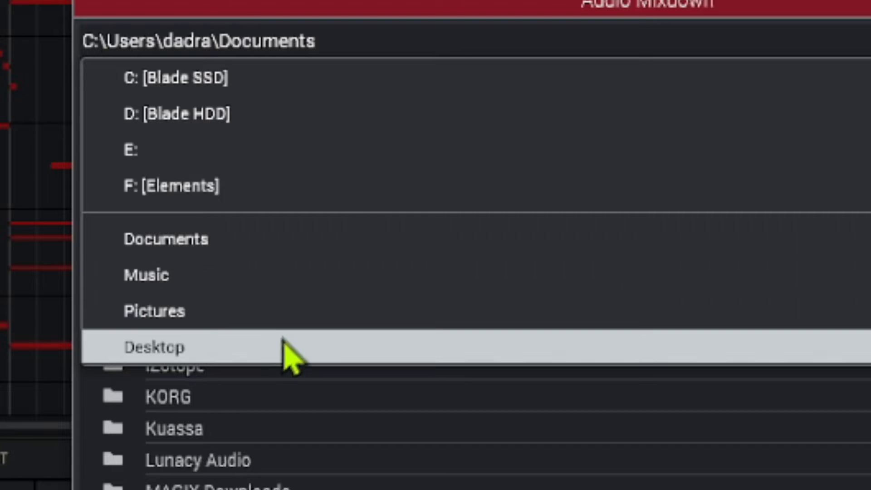
pyautogui.click(154, 346)
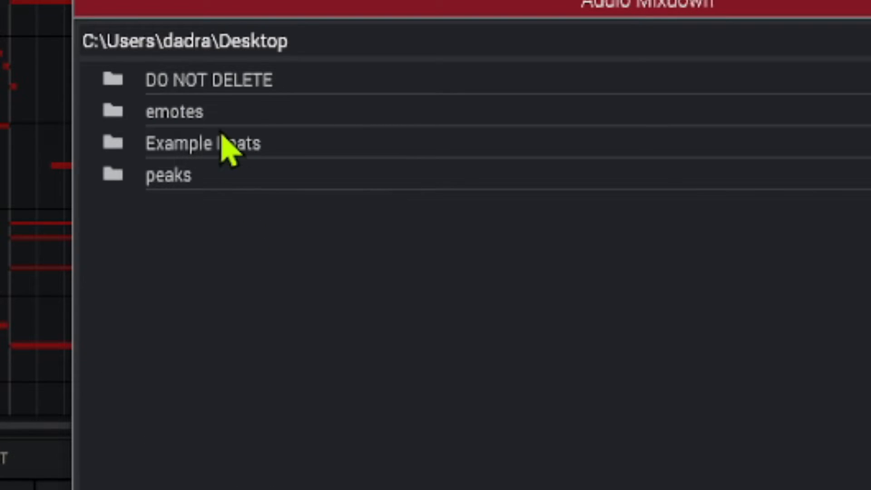
pyautogui.moveTo(231, 172)
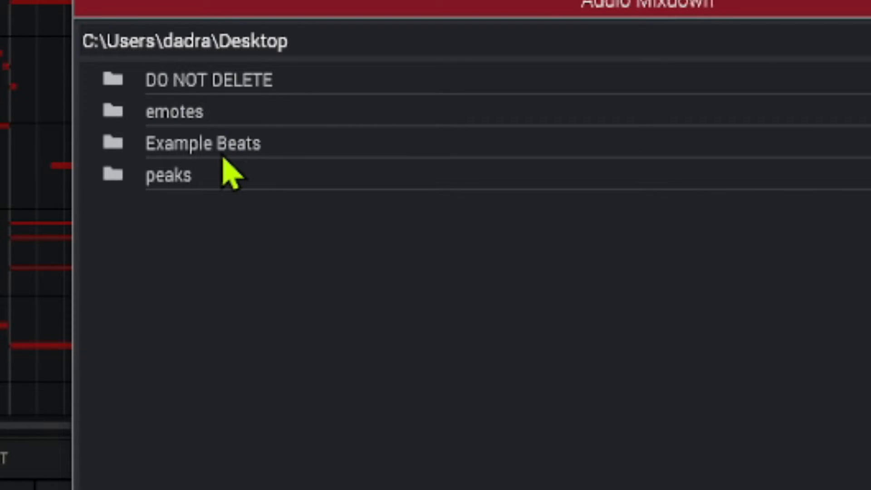
pyautogui.doubleClick(203, 143)
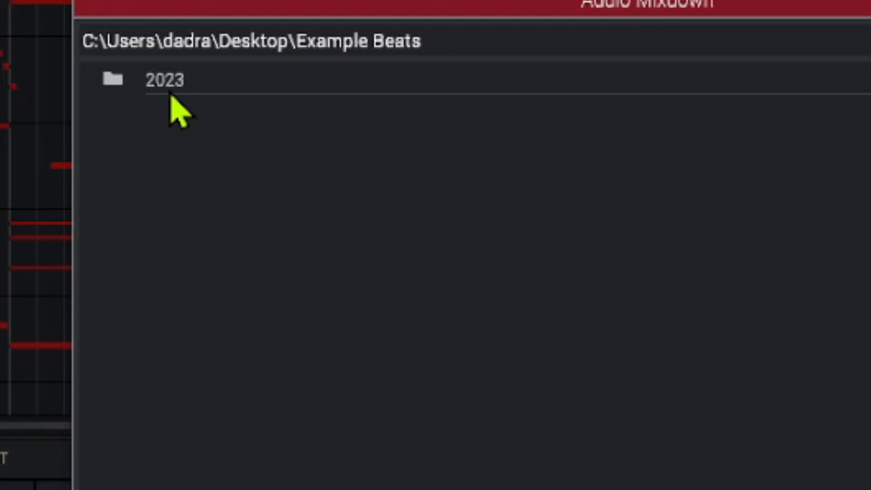
pyautogui.click(164, 79)
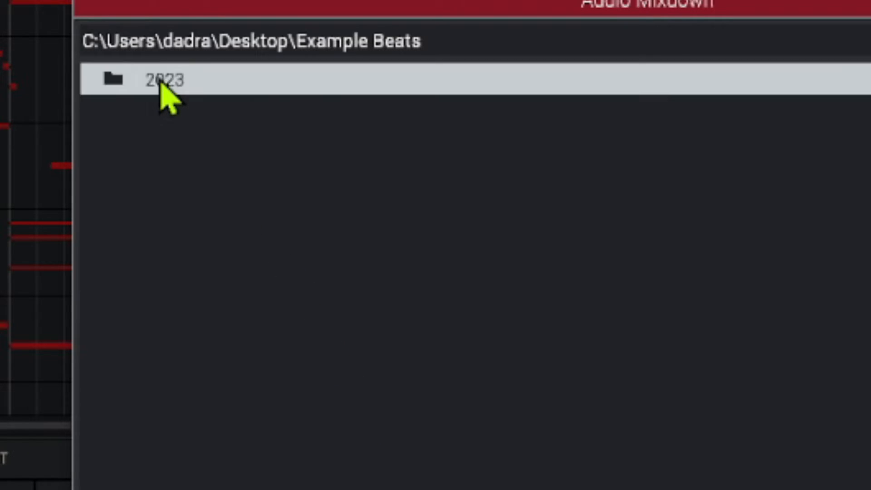
pyautogui.doubleClick(161, 80)
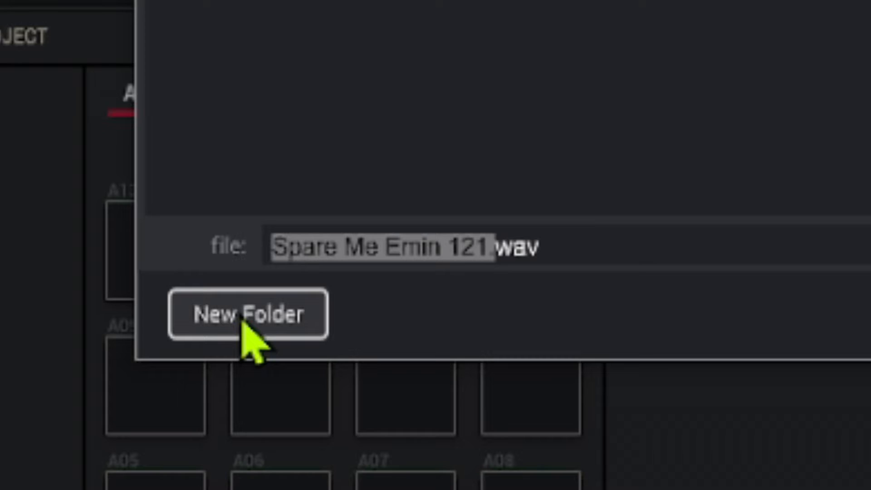
# Step: Start a new folder named 12-19-2023 followed by the pasted beat name 'Spare Me Emin 121.'
pyautogui.click(248, 314)
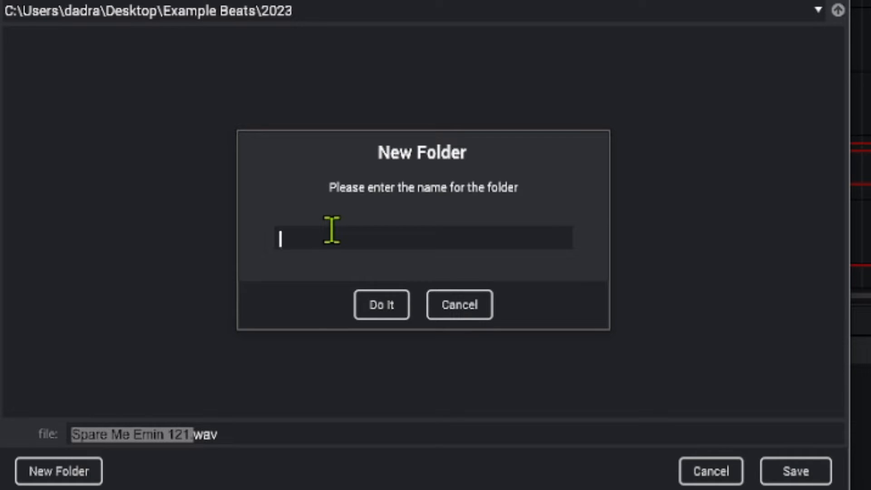
pyautogui.write('12')
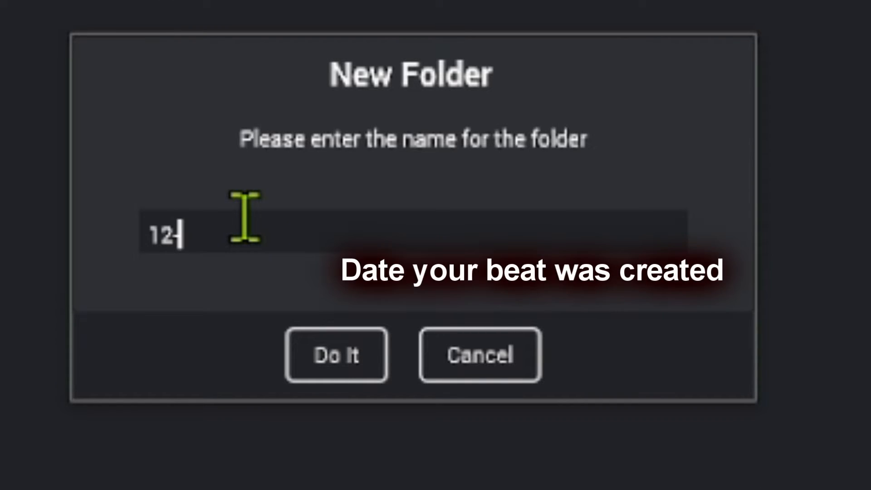
pyautogui.write('-19-20')
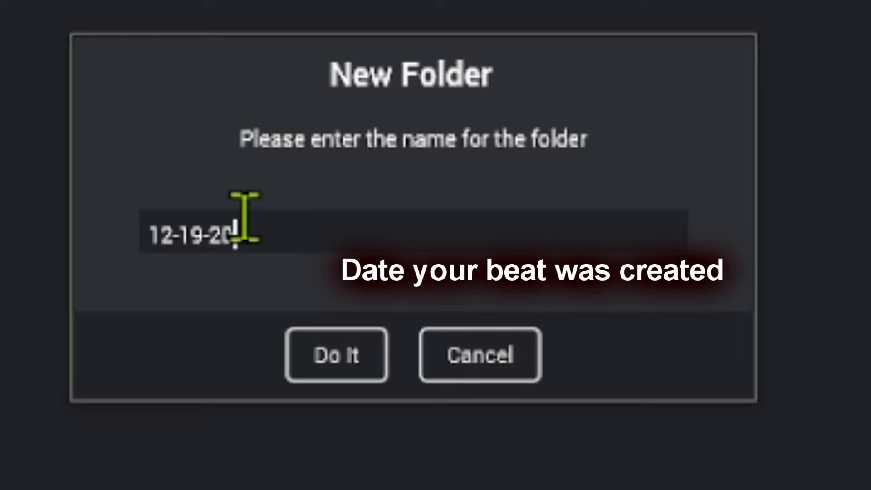
pyautogui.write('23')
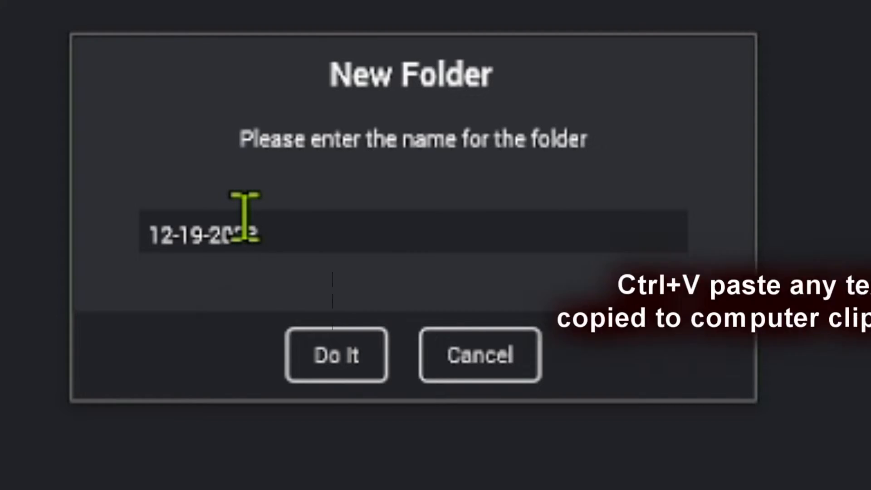
pyautogui.press('ctrl+v')
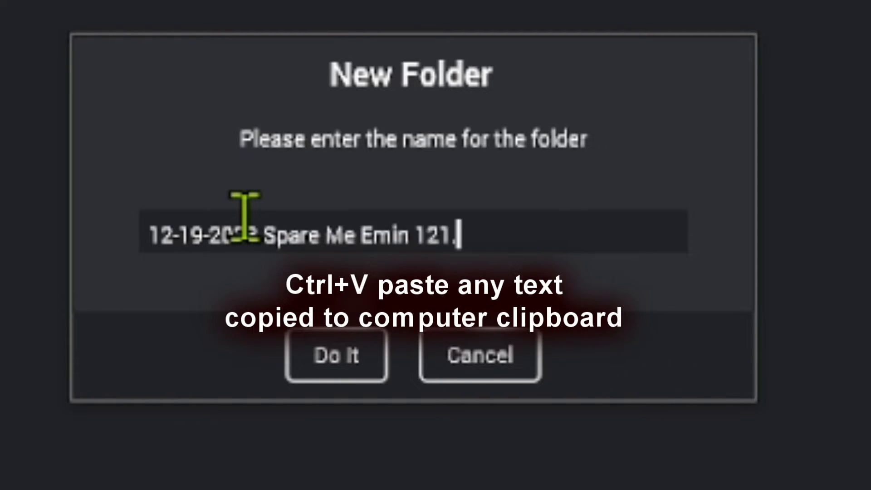
pyautogui.moveTo(541, 235)
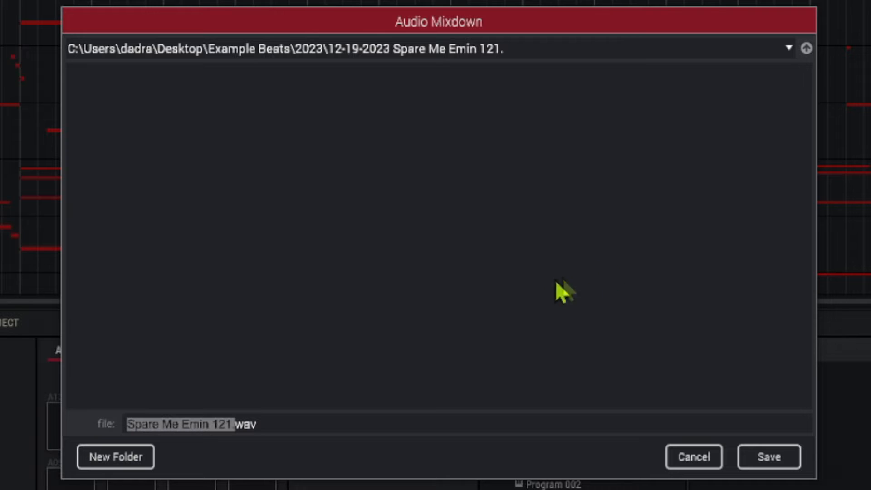
pyautogui.moveTo(375, 225)
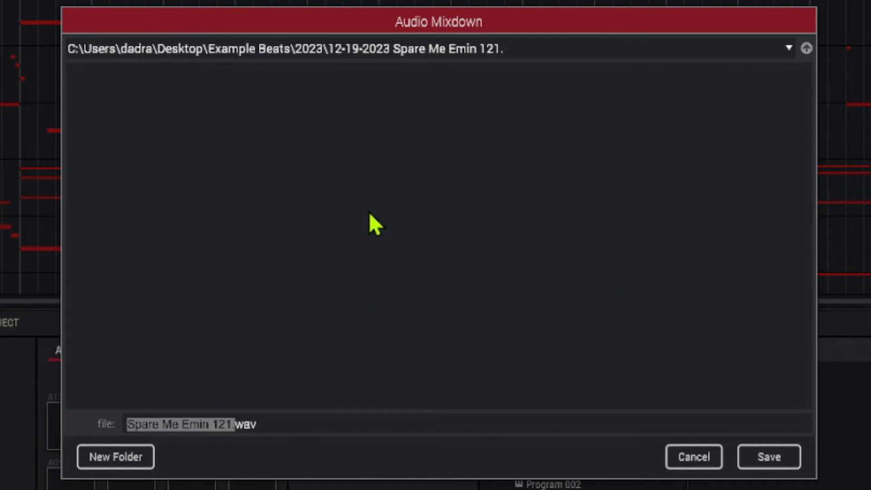
# Step: Create a 'STEMS Spare Me Emin 121.' folder and save the exported stems into it
pyautogui.click(114, 457)
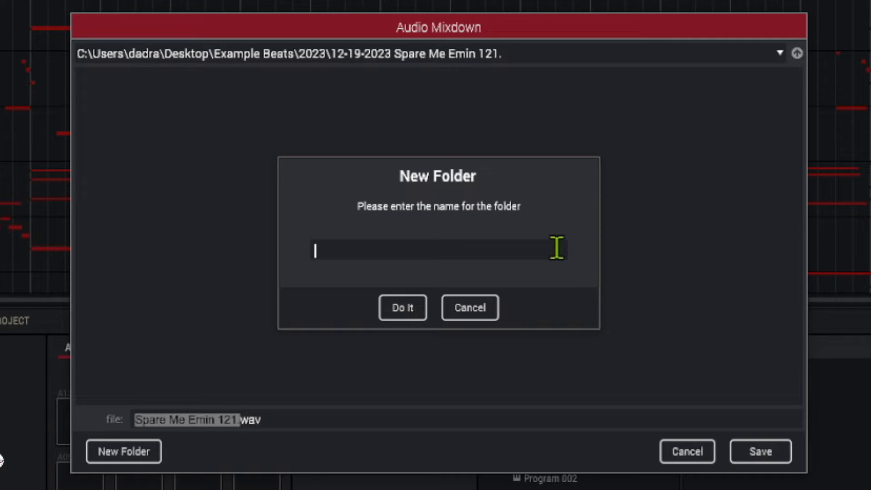
pyautogui.write('st')
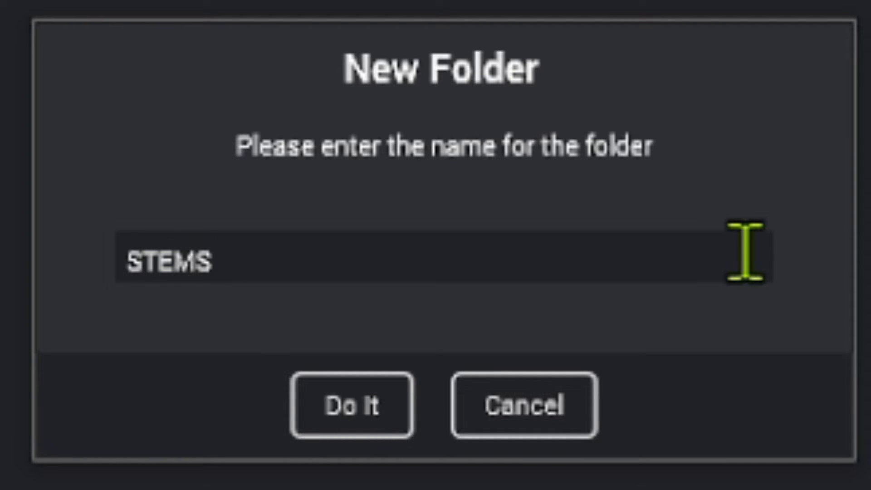
pyautogui.write('Spare Me Emin 121.')
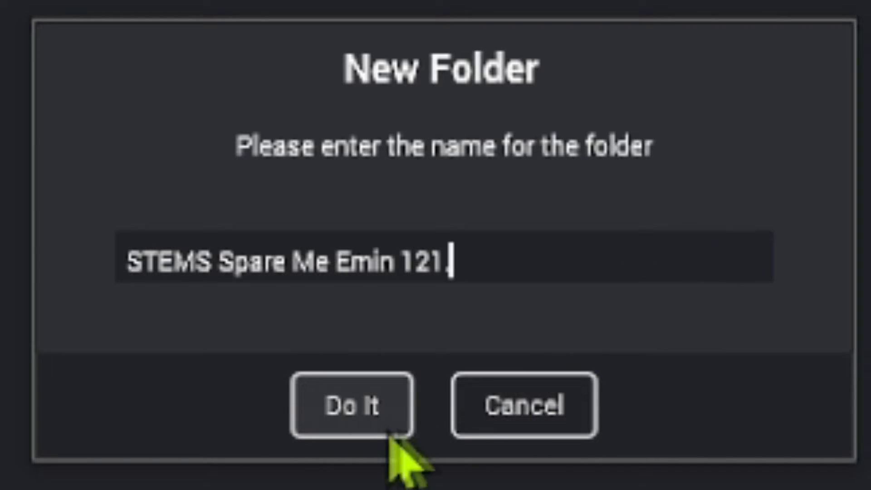
pyautogui.click(352, 404)
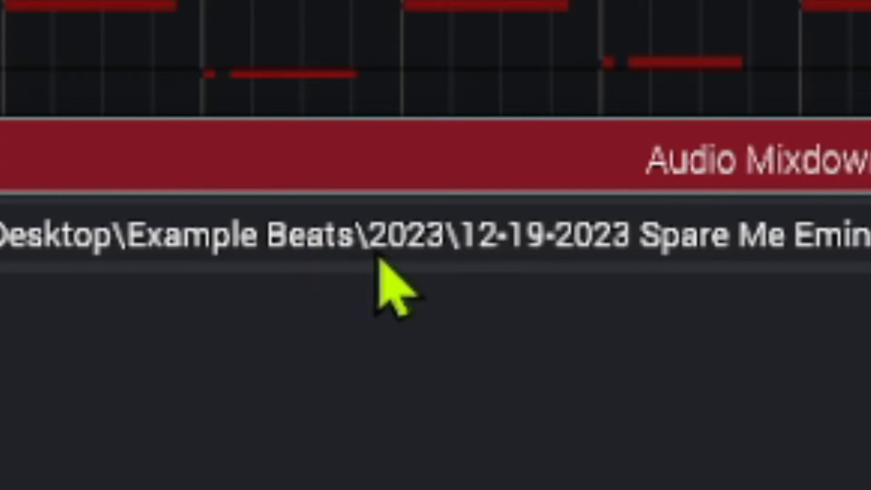
pyautogui.moveTo(419, 300)
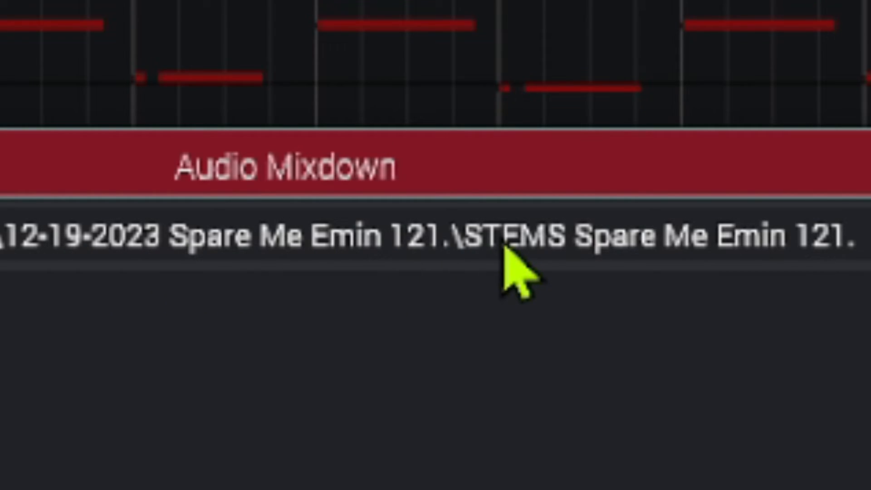
pyautogui.moveTo(547, 277)
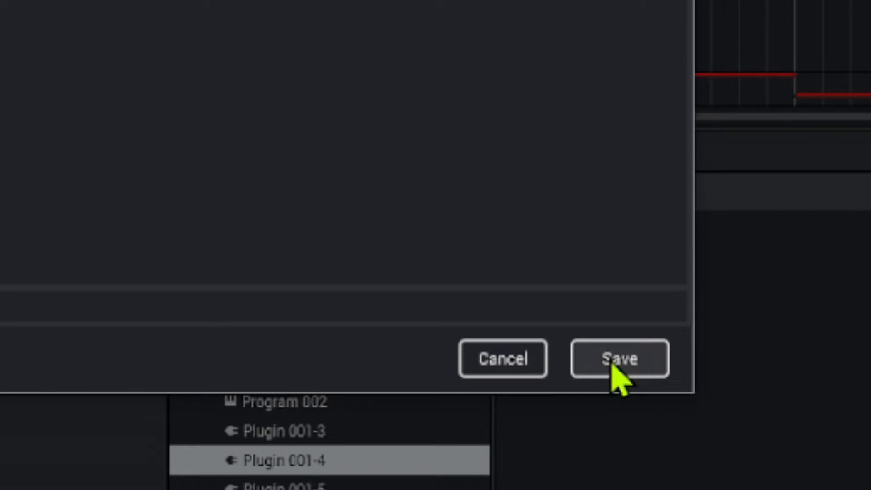
pyautogui.click(618, 358)
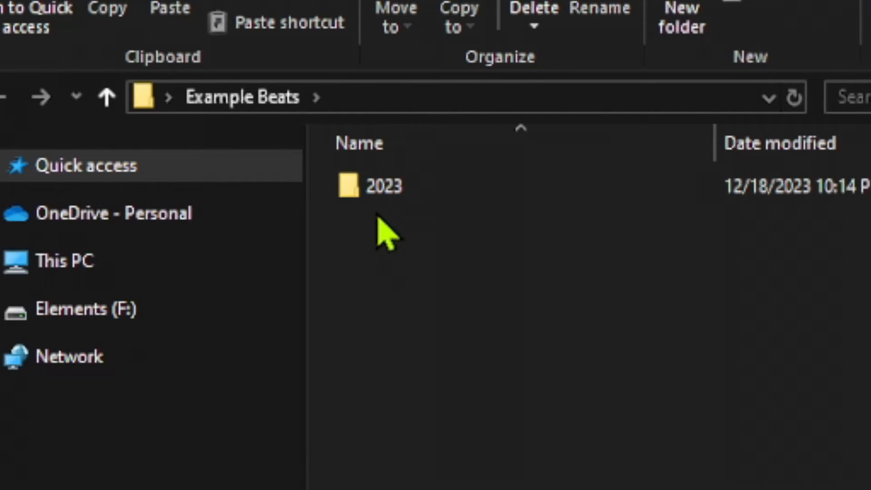
pyautogui.moveTo(428, 244)
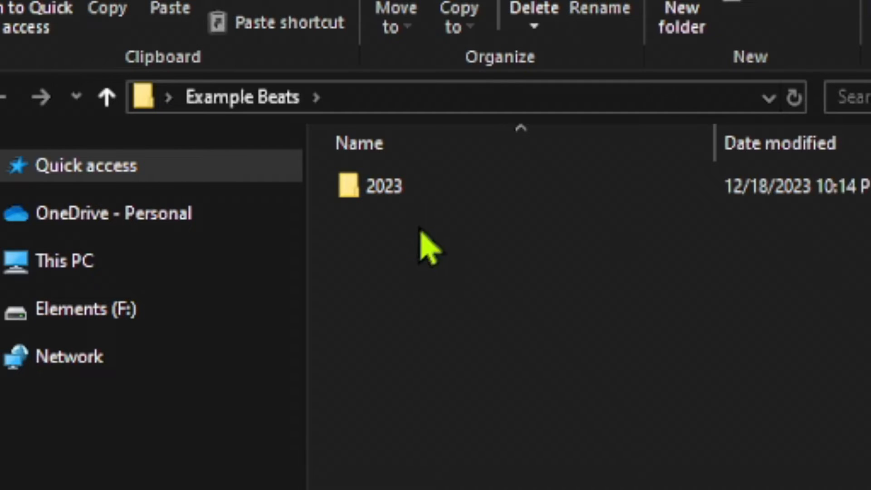
# Step: Create new folders named 2024 and 2025 beside 2023 in Example Beats
pyautogui.click(678, 17)
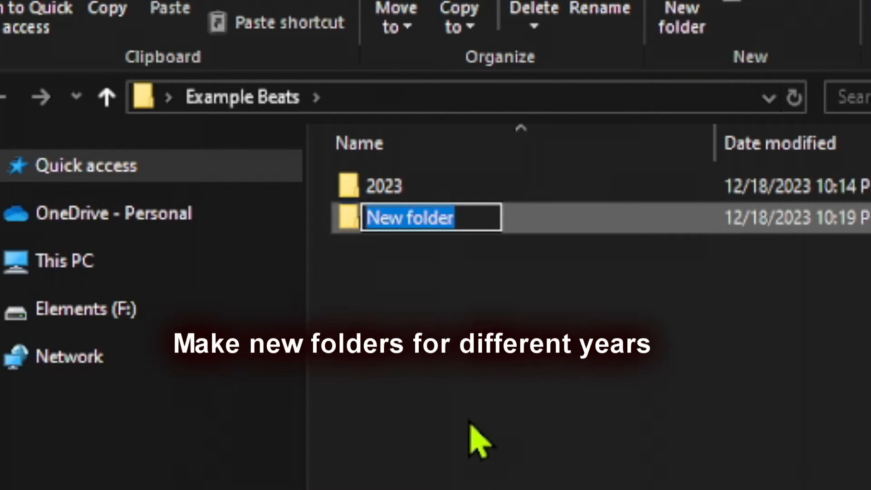
pyautogui.write('2024')
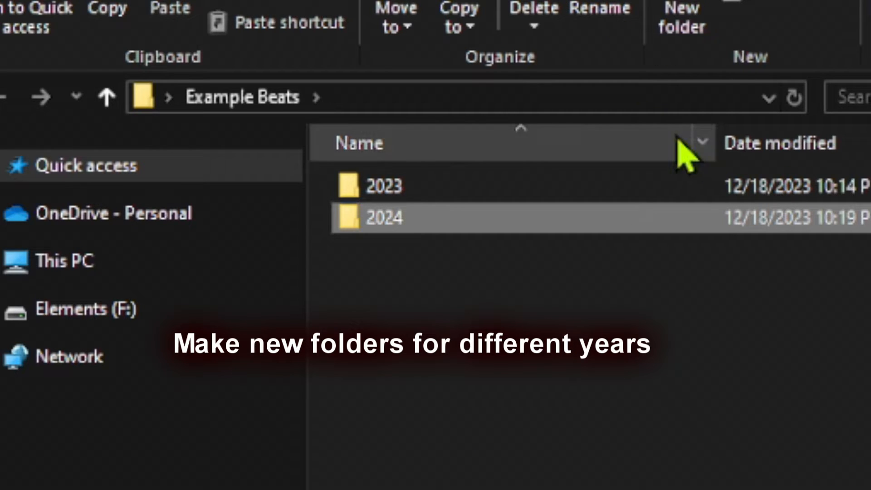
pyautogui.click(679, 18)
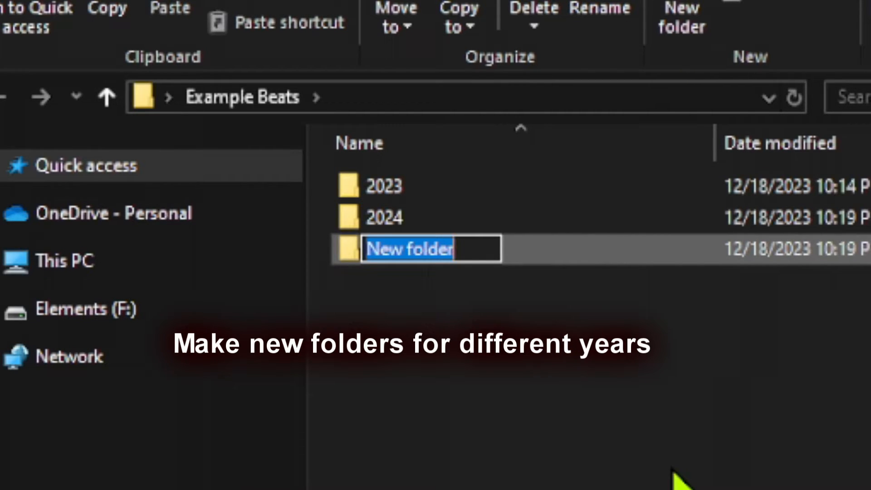
pyautogui.write('2025')
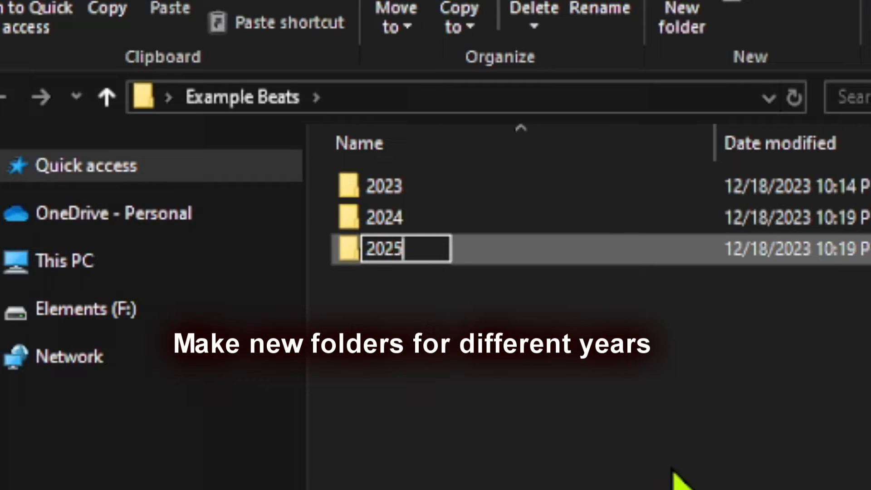
pyautogui.press('Return')
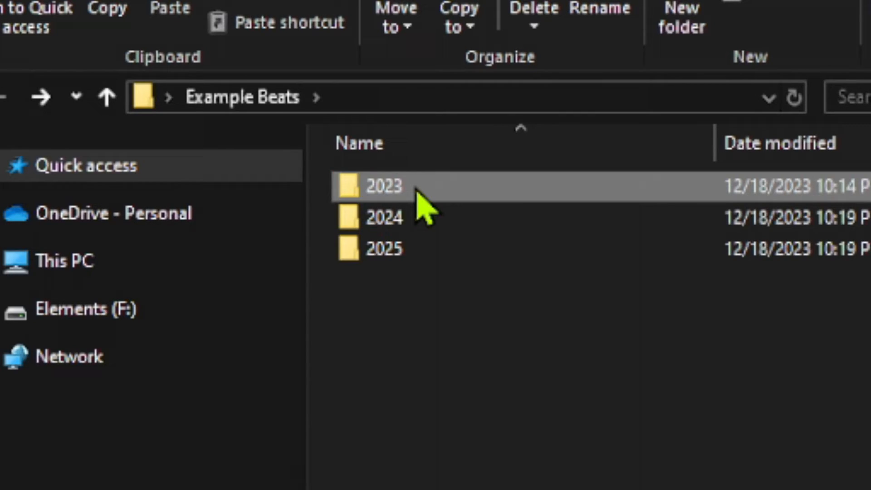
# Step: Open the 2023 folder and add folders named 12-20-2023 and 12-21-2023
pyautogui.doubleClick(380, 186)
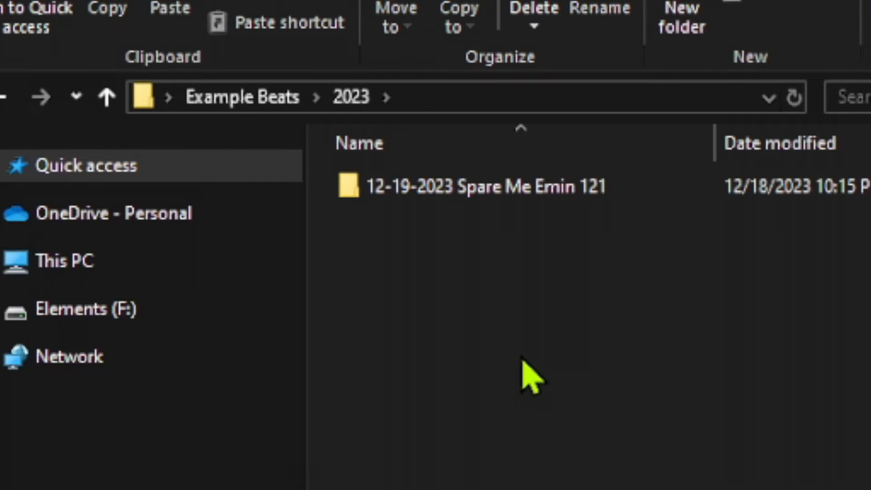
pyautogui.moveTo(394, 233)
pyautogui.write('12')
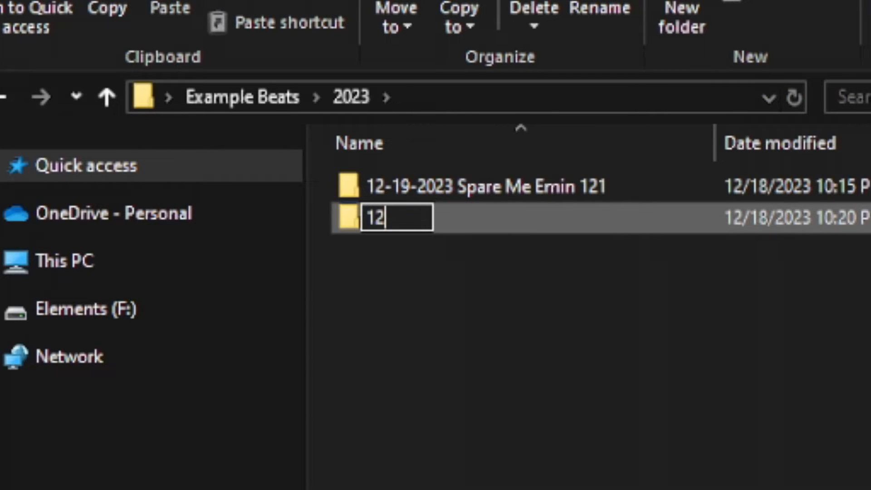
pyautogui.write('-20')
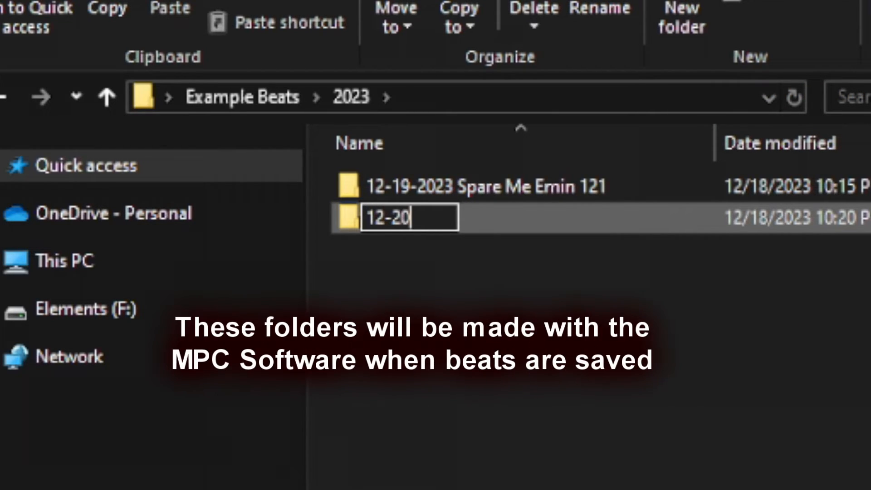
pyautogui.write('-2')
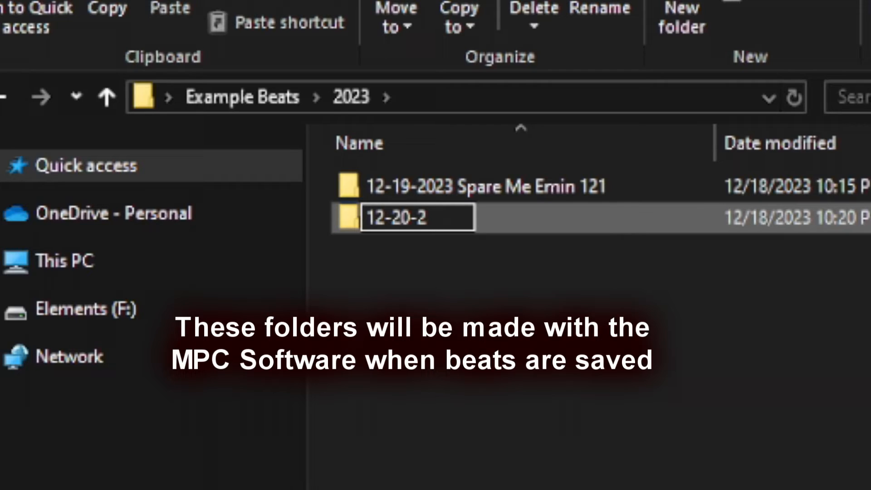
pyautogui.write('023')
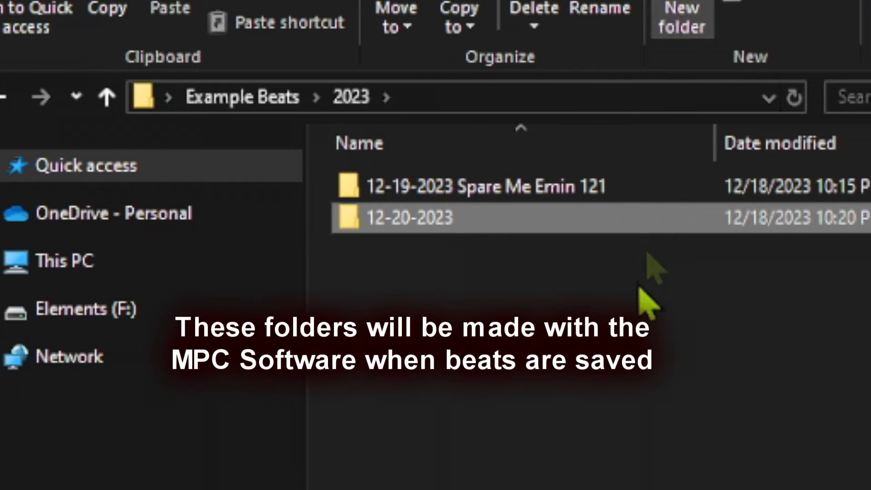
pyautogui.click(680, 18)
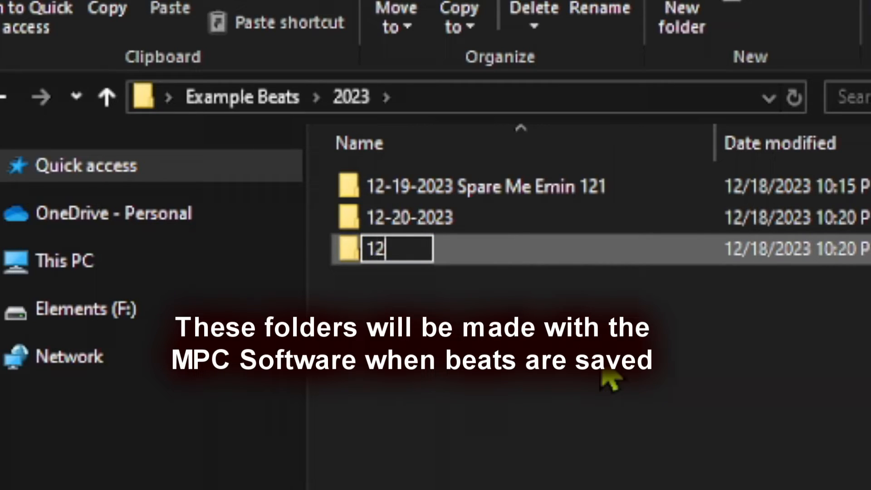
pyautogui.write('-')
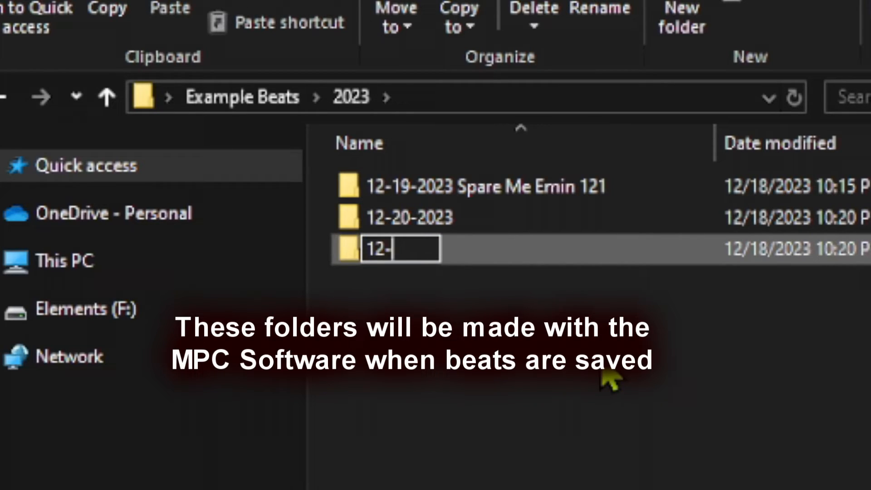
pyautogui.write('21-2023')
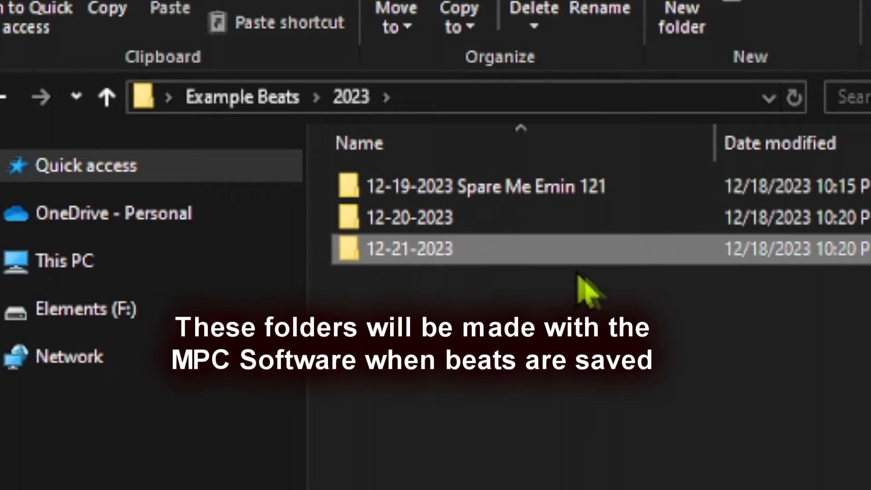
pyautogui.moveTo(497, 309)
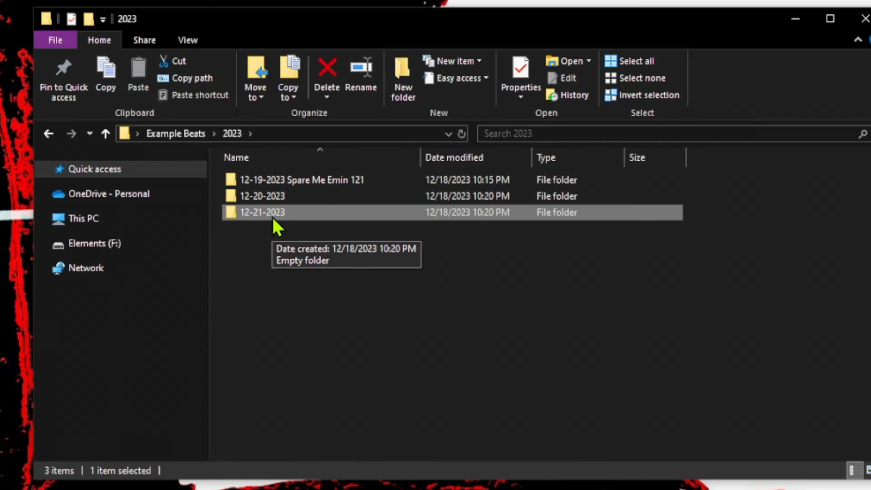
pyautogui.moveTo(285, 243)
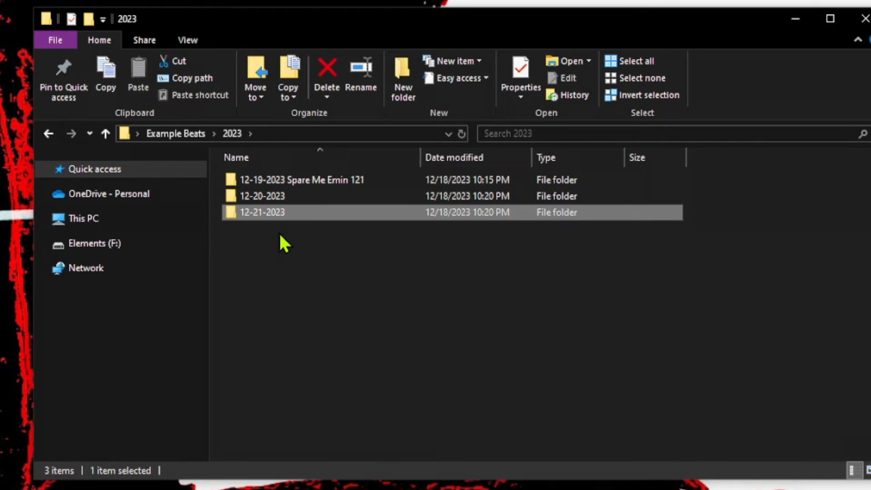
pyautogui.moveTo(314, 206)
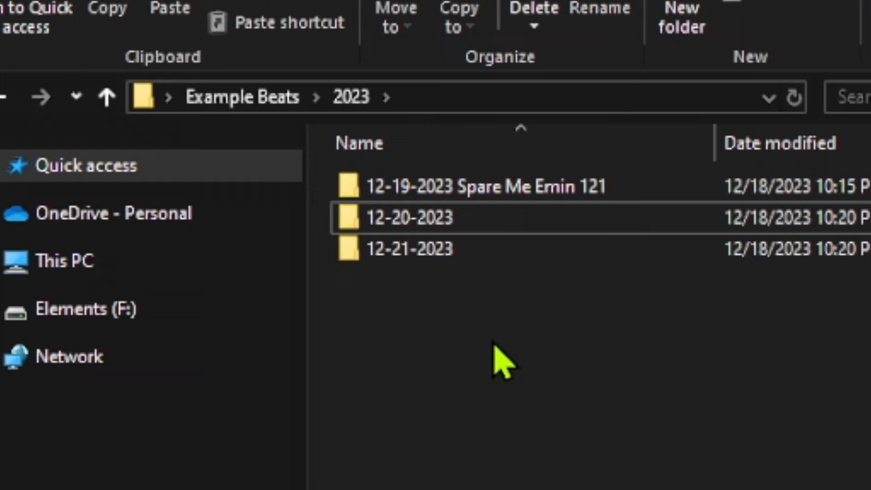
pyautogui.moveTo(475, 208)
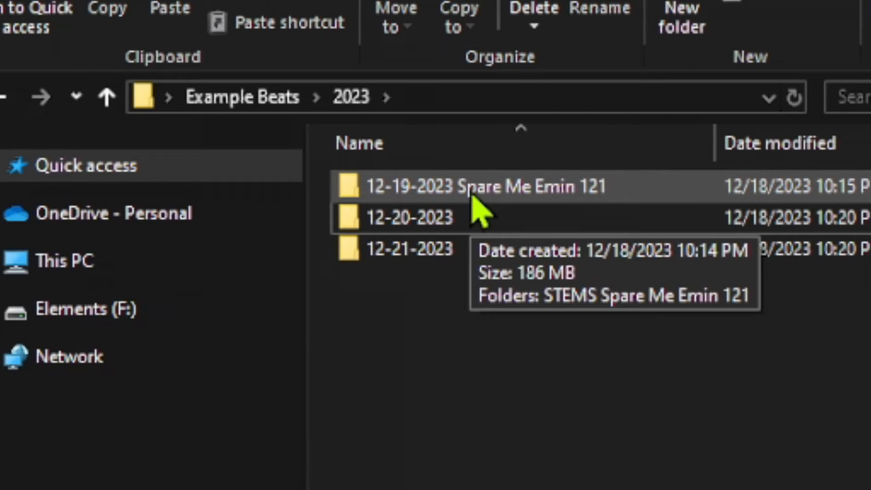
# Step: Open '12-19-2023 Spare Me Emin 121' and then its 'STEMS Spare Me Emin 121' folder
pyautogui.doubleClick(485, 185)
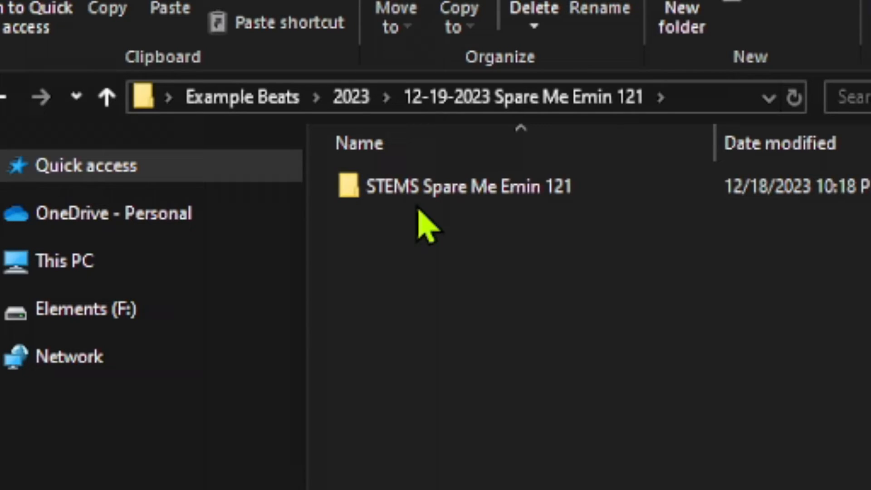
pyautogui.click(467, 186)
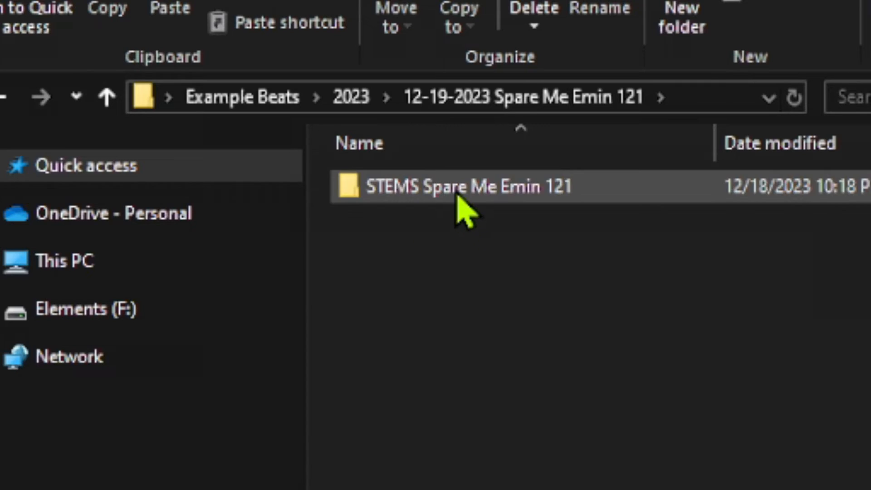
pyautogui.doubleClick(464, 187)
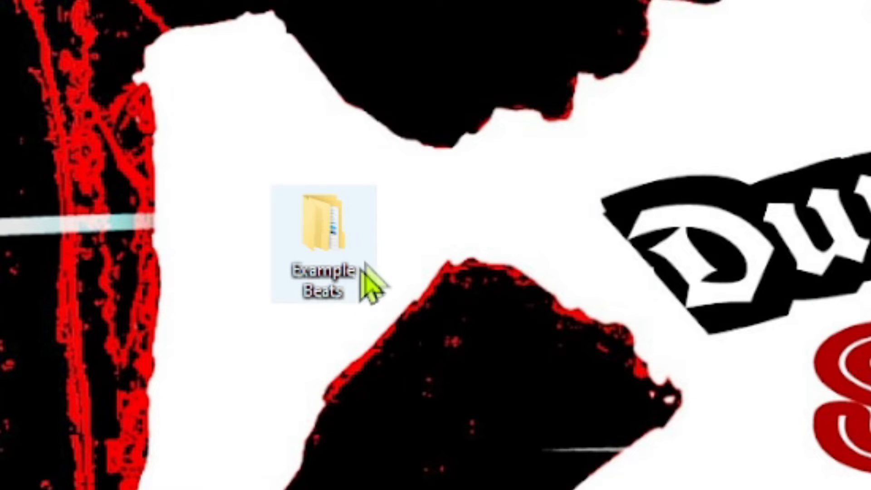
pyautogui.moveTo(300, 213)
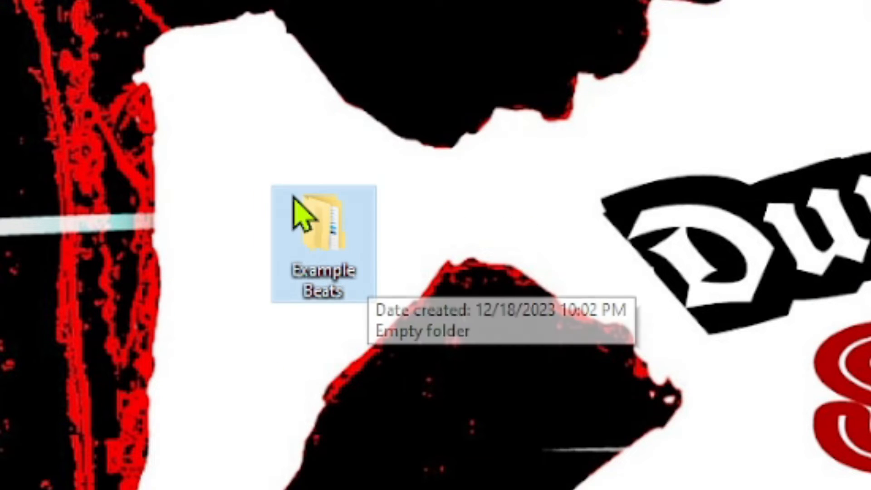
# Step: Reopen Example Beats from the desktop to view its 2023, 2024 and 2025 folders
pyautogui.doubleClick(324, 233)
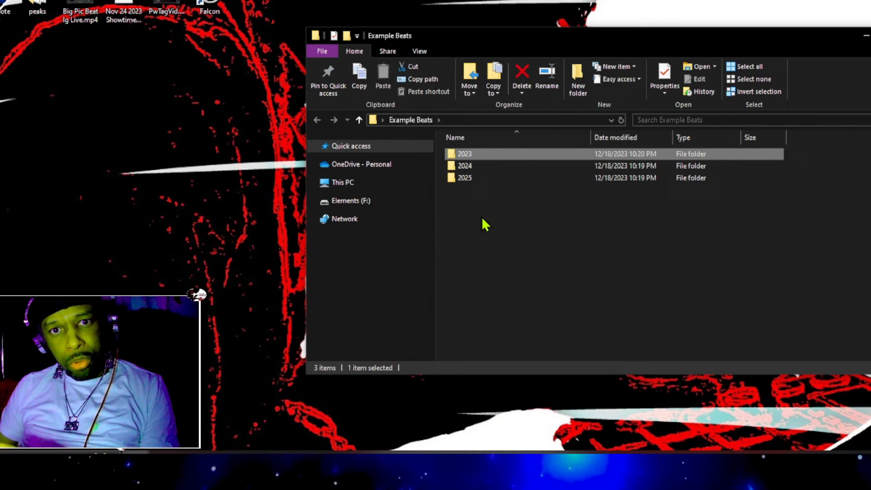
pyautogui.click(465, 178)
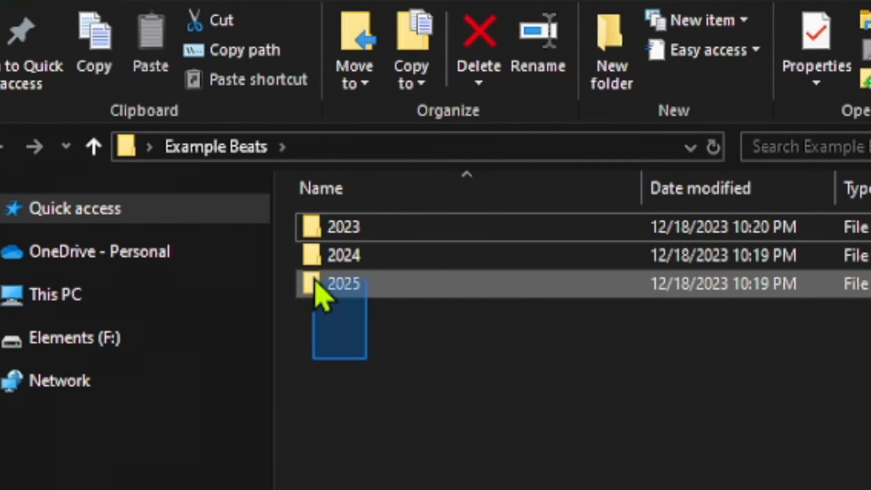
# Step: Deselect the year folders and open 2023, showing Spare Me, 12-20-2023 and 12-21-2023
pyautogui.click(383, 428)
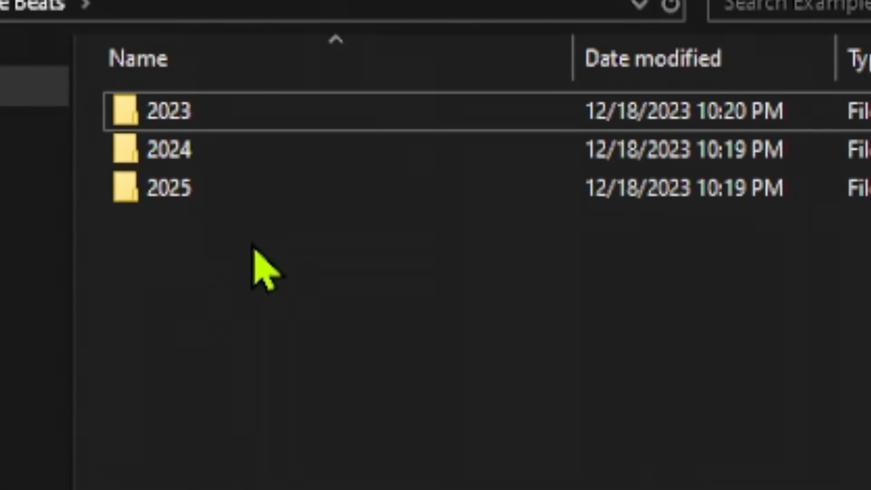
pyautogui.moveTo(227, 295)
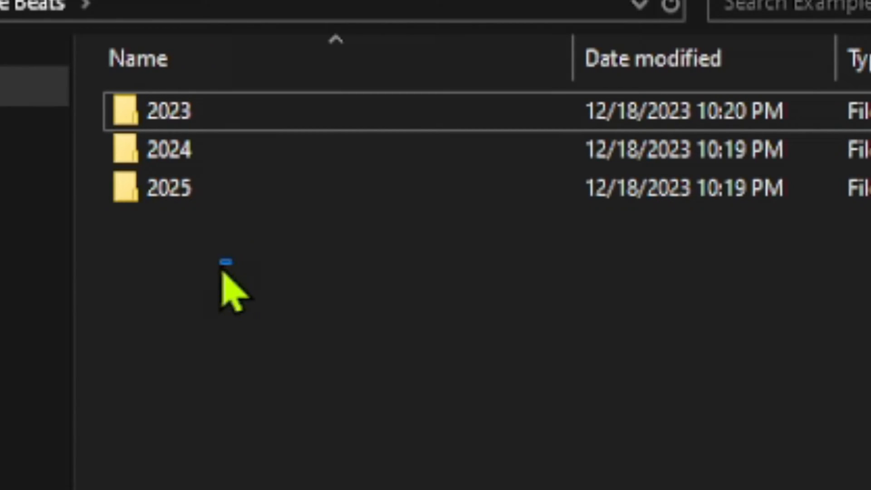
pyautogui.doubleClick(166, 110)
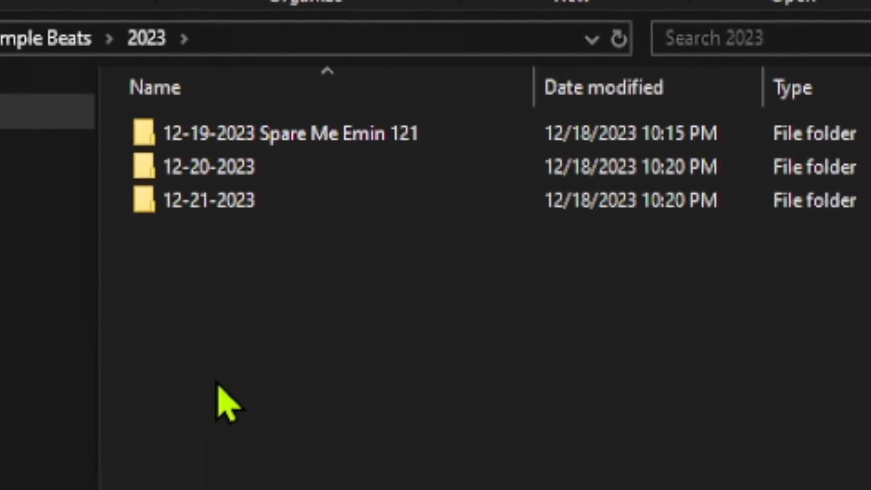